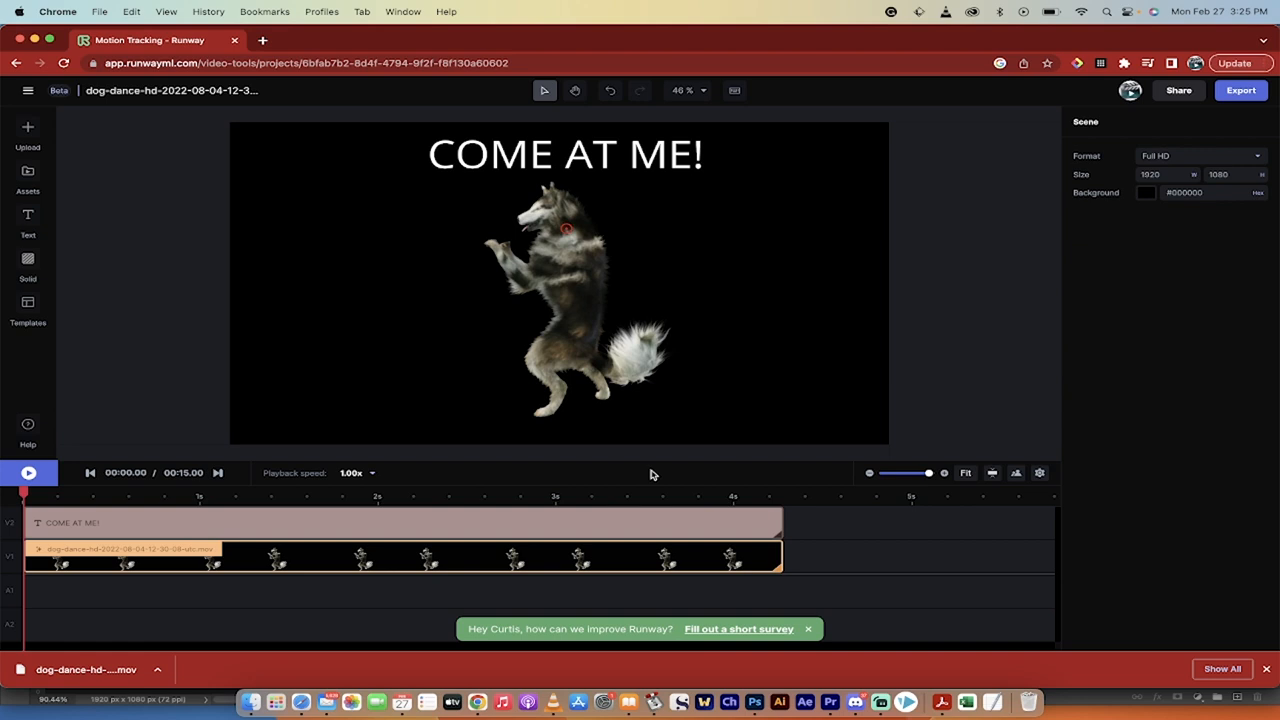
{"action": "mouse_move", "coordinate": [167, 206]}
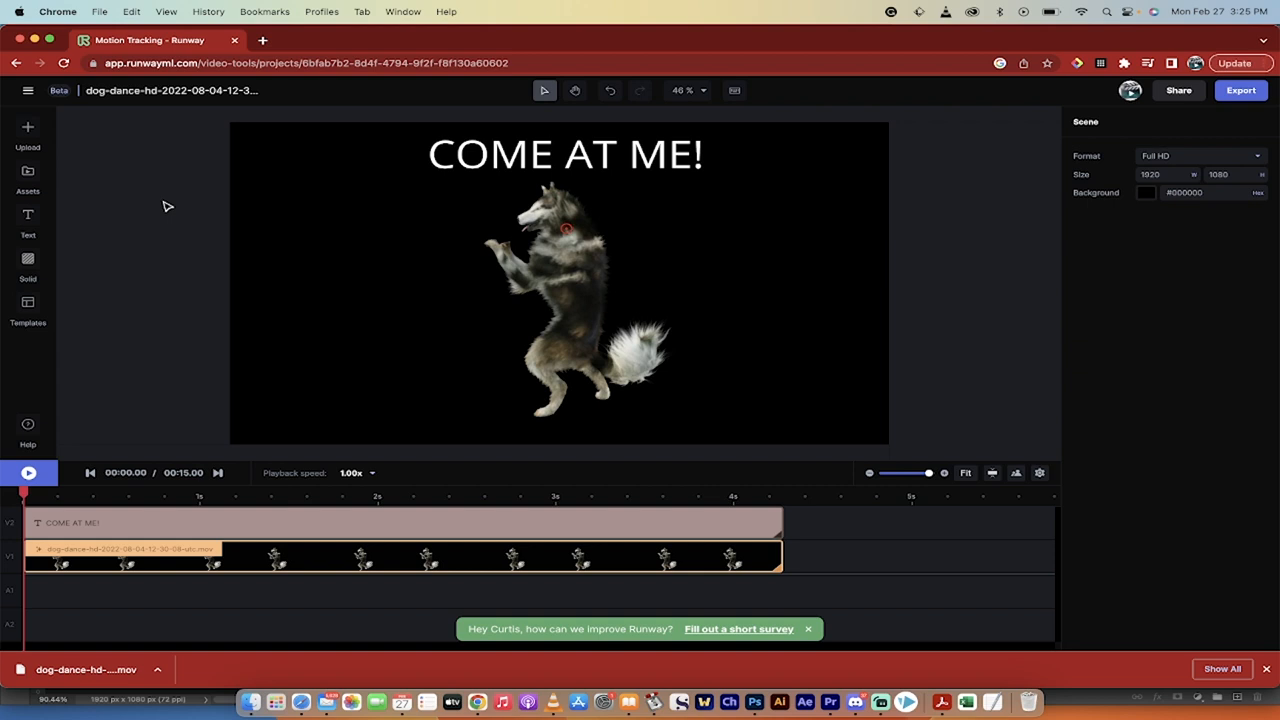
{"action": "mouse_move", "coordinate": [140, 223]}
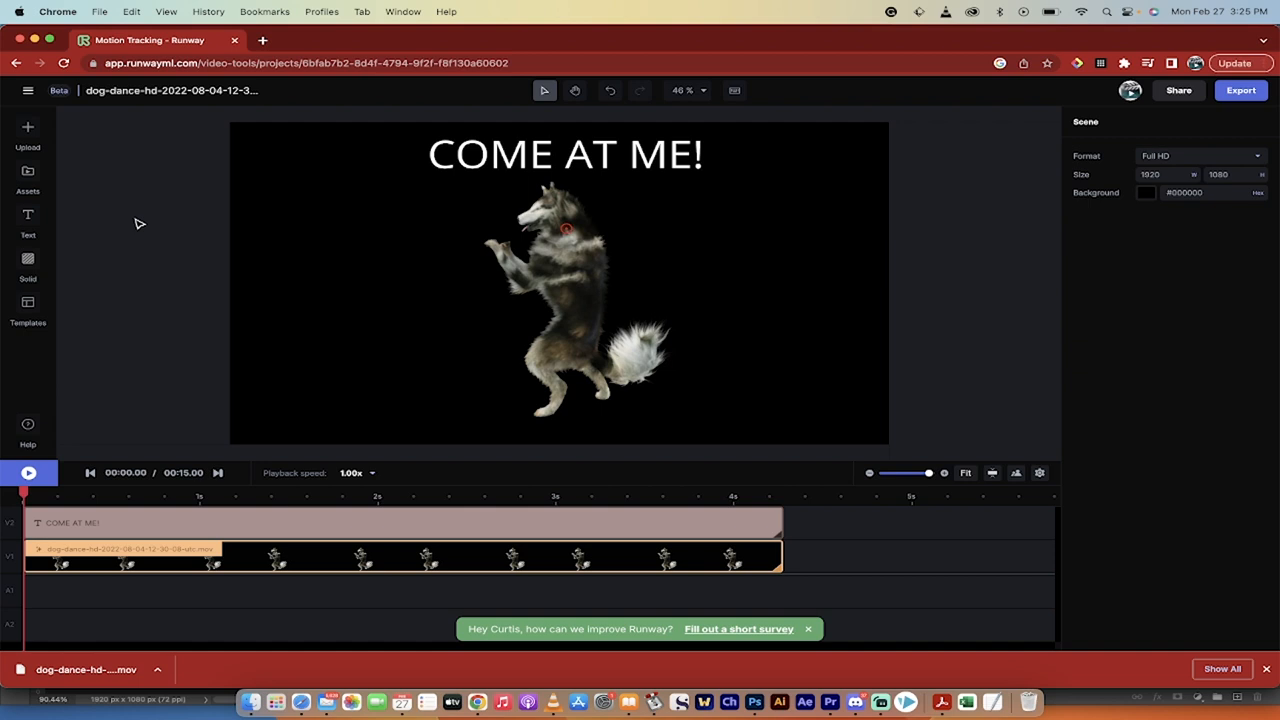
{"action": "mouse_move", "coordinate": [314, 330]}
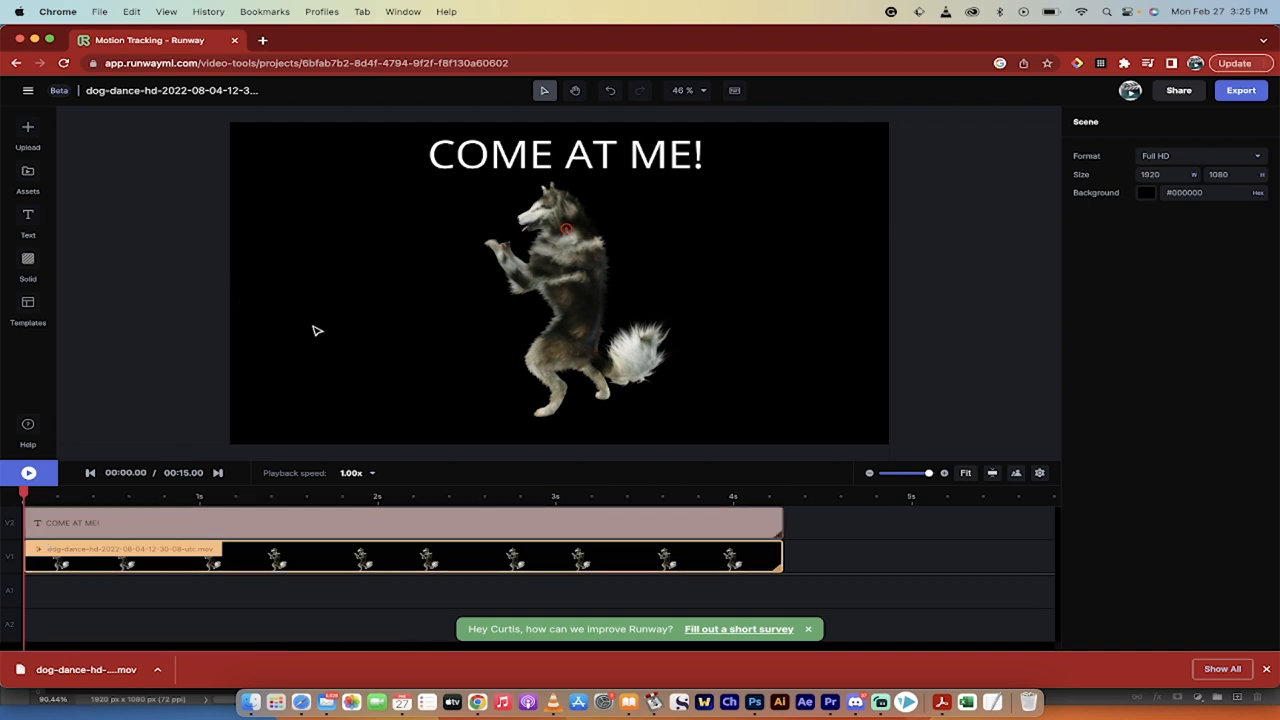
Briefly preview the husky clip, then return to the projects list.
{"action": "left_click", "coordinate": [33, 473]}
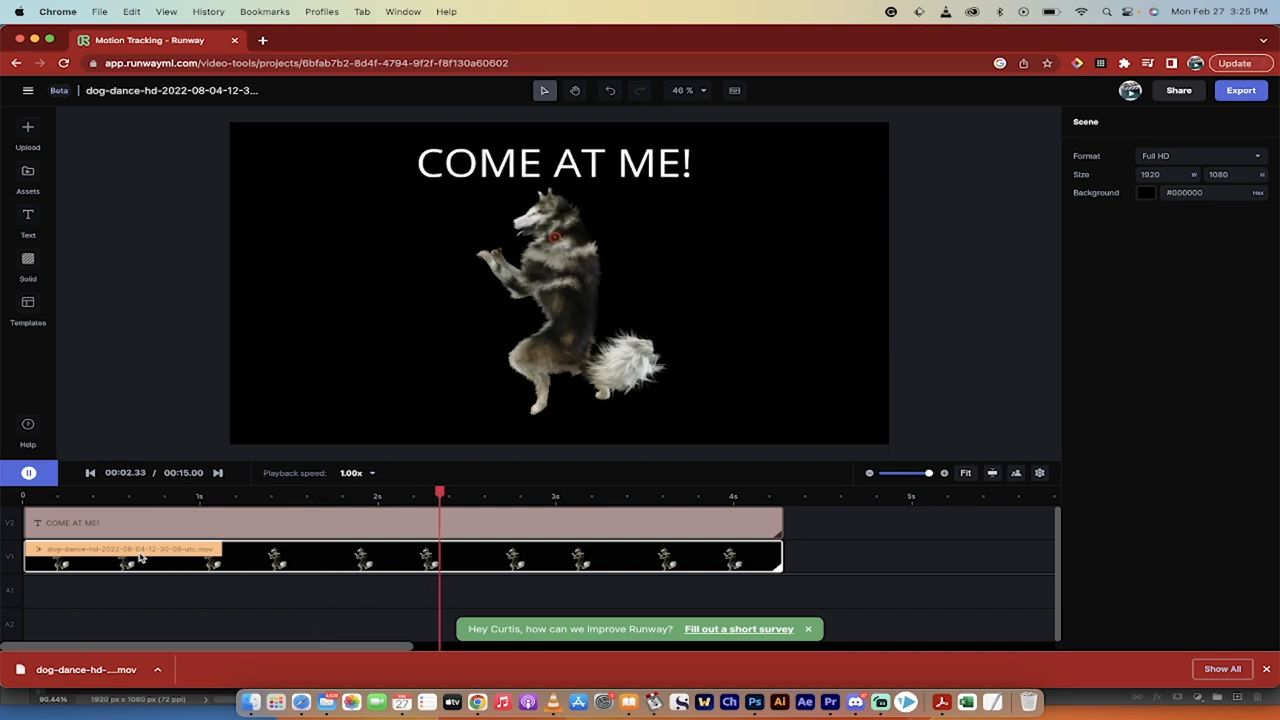
{"action": "left_click", "coordinate": [31, 473]}
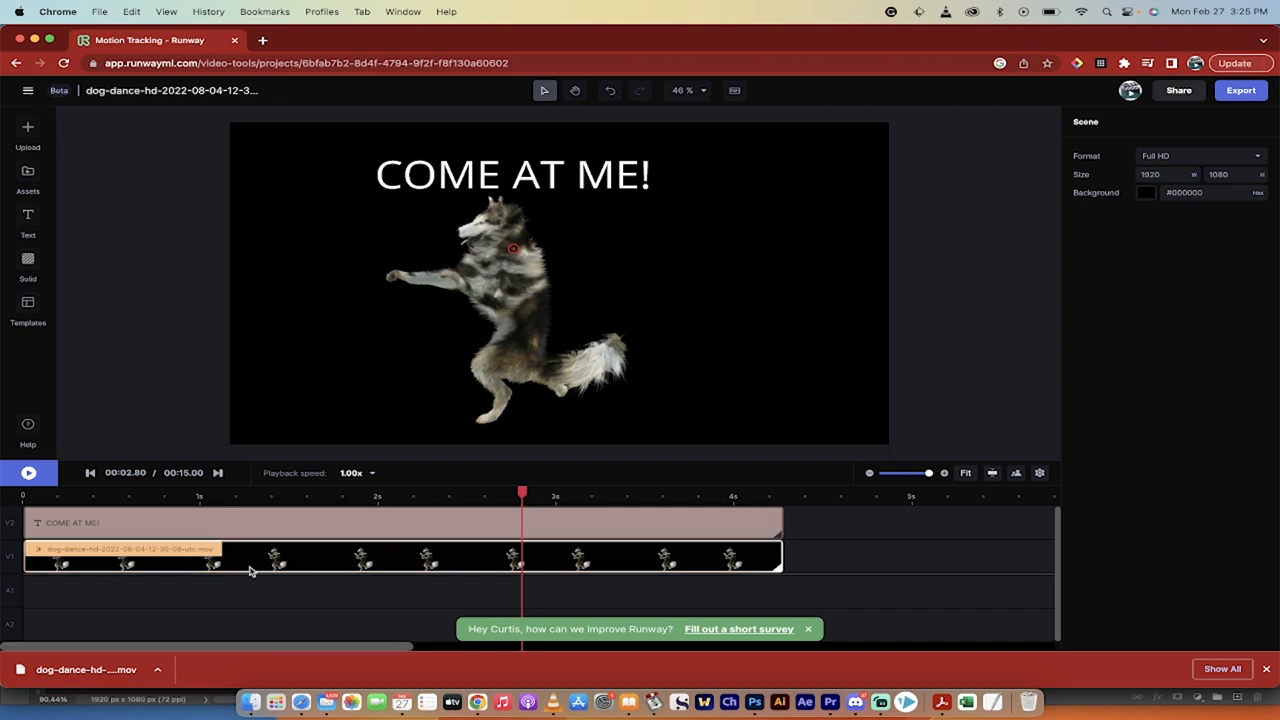
{"action": "left_click", "coordinate": [27, 90]}
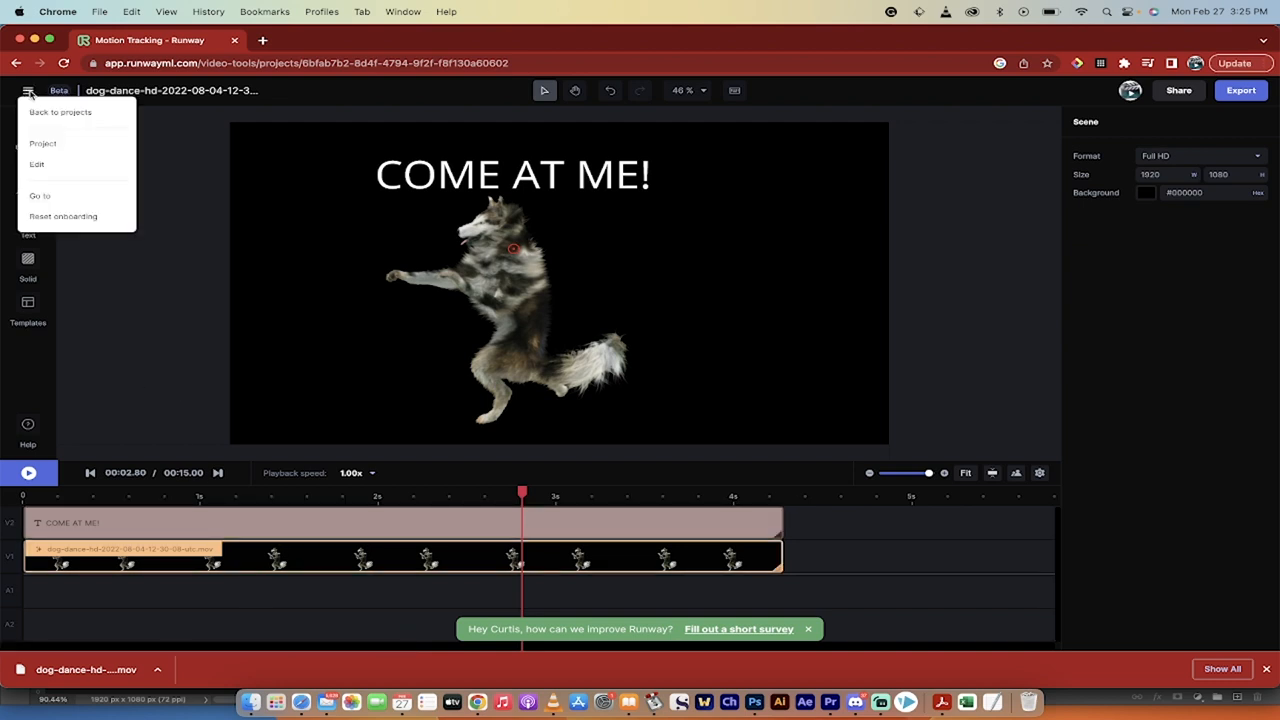
{"action": "left_click", "coordinate": [59, 112]}
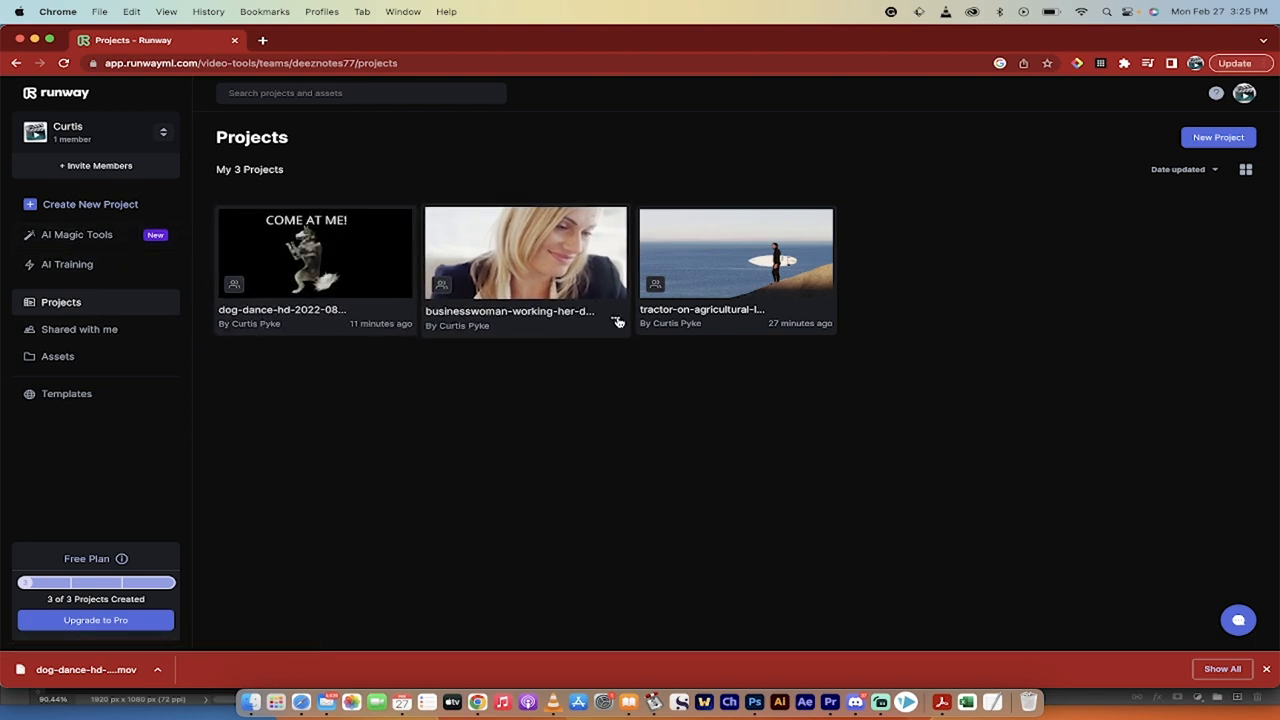
Delete the tractor and businesswoman projects, keeping only the dog dance project.
{"action": "left_click", "coordinate": [825, 318]}
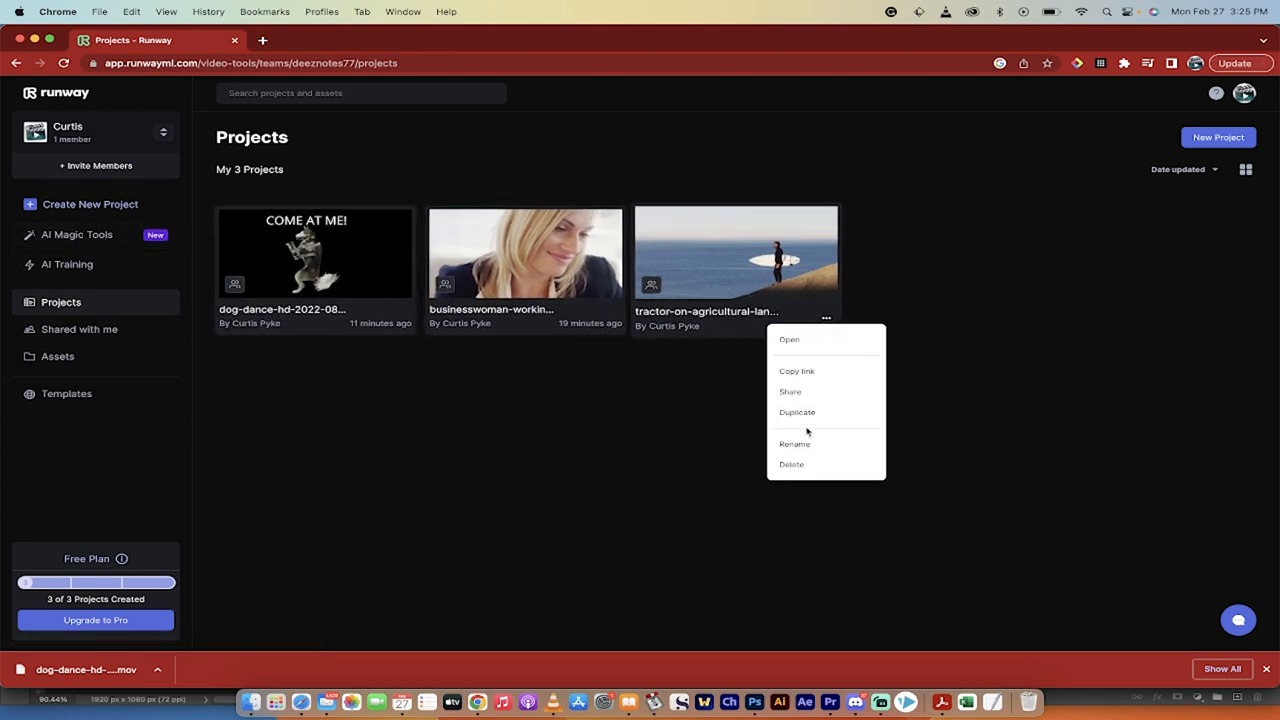
{"action": "left_click", "coordinate": [791, 464]}
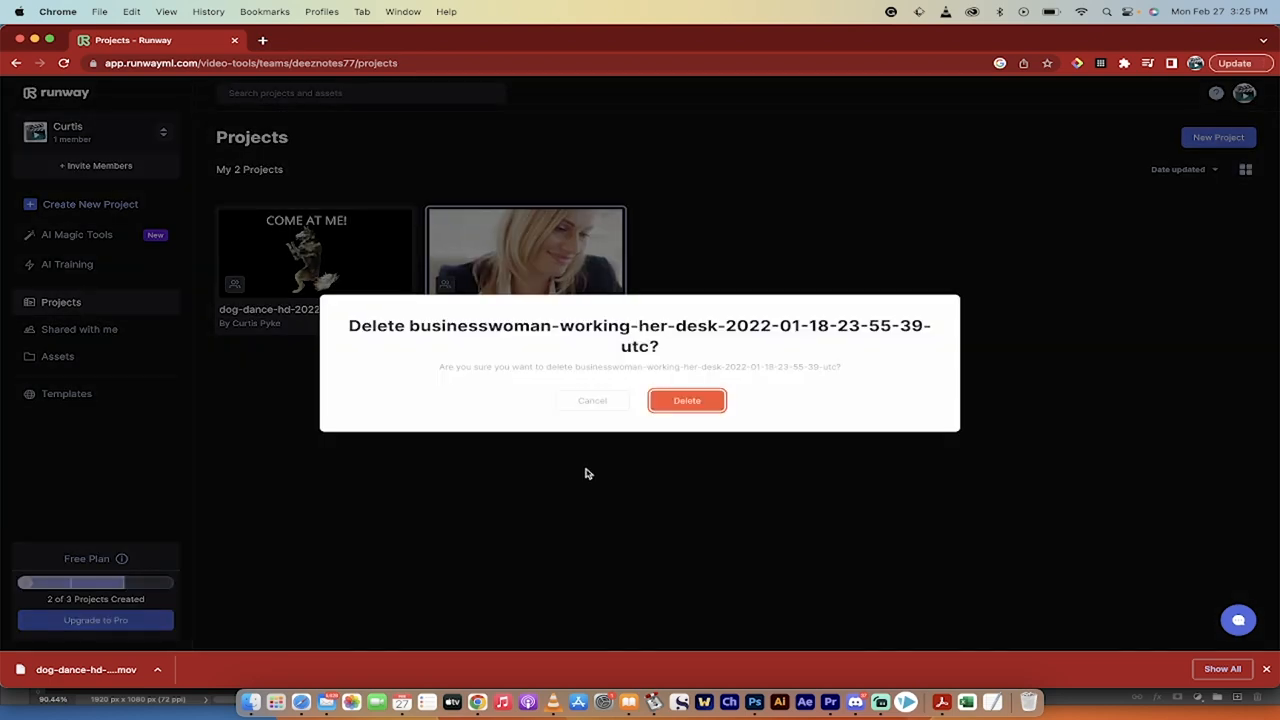
{"action": "left_click", "coordinate": [686, 400]}
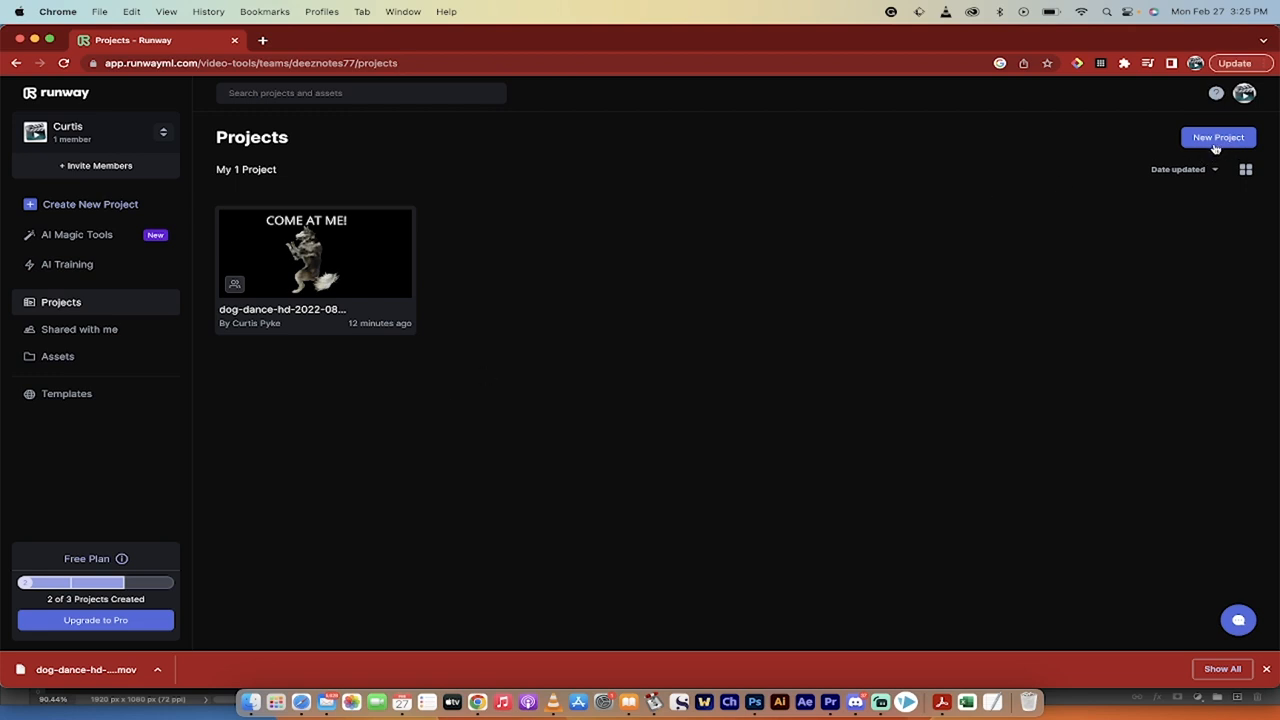
Create a new Motion Tracking project from the New Project options.
{"action": "left_click", "coordinate": [1217, 137]}
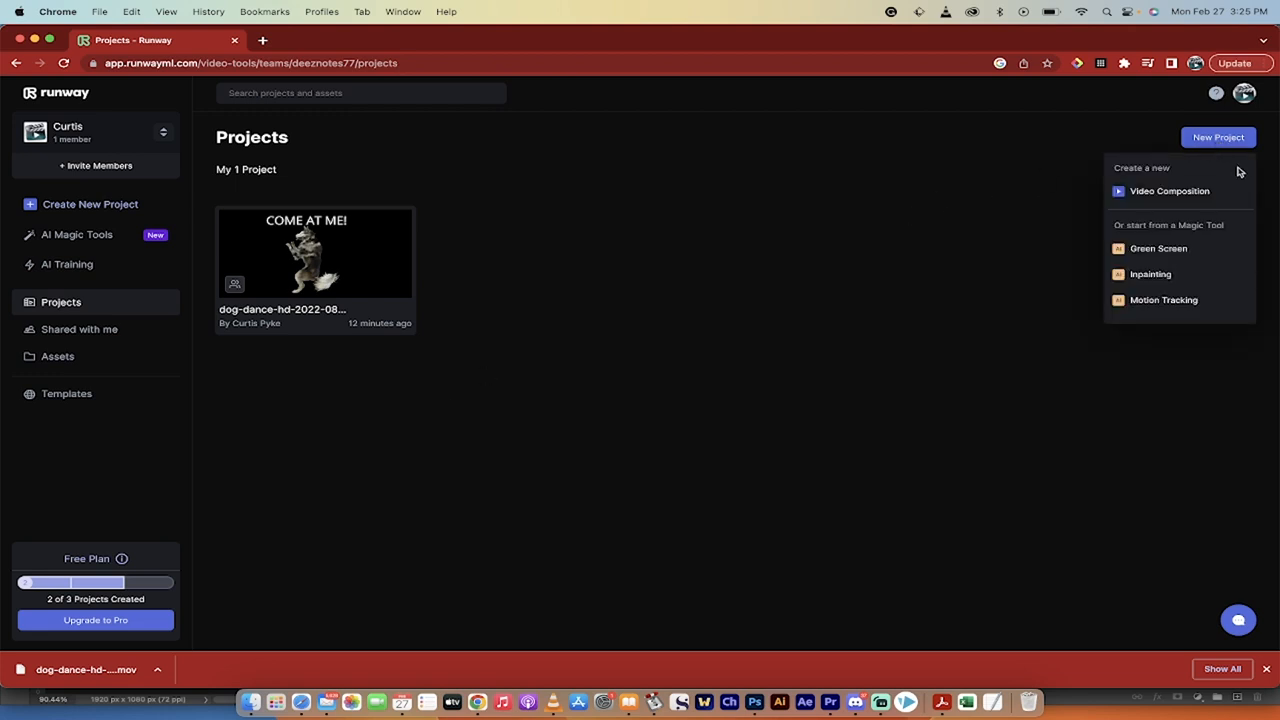
{"action": "mouse_move", "coordinate": [1163, 300]}
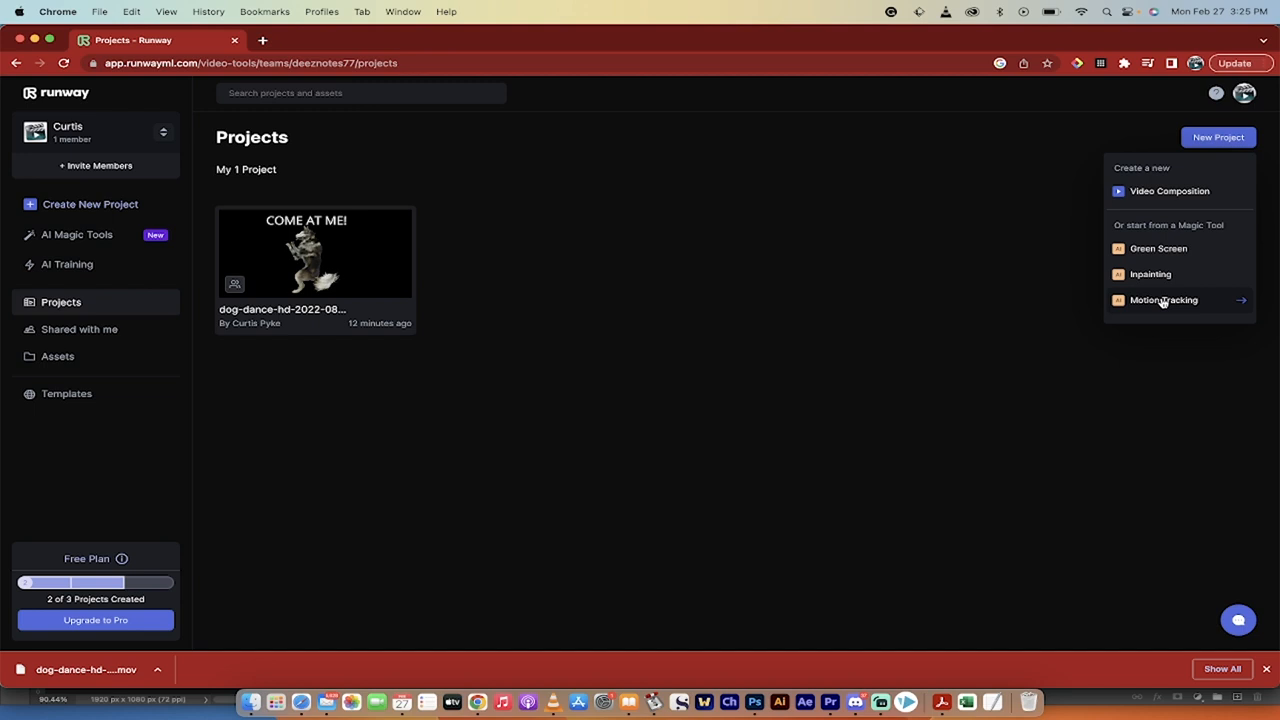
{"action": "left_click", "coordinate": [1163, 299]}
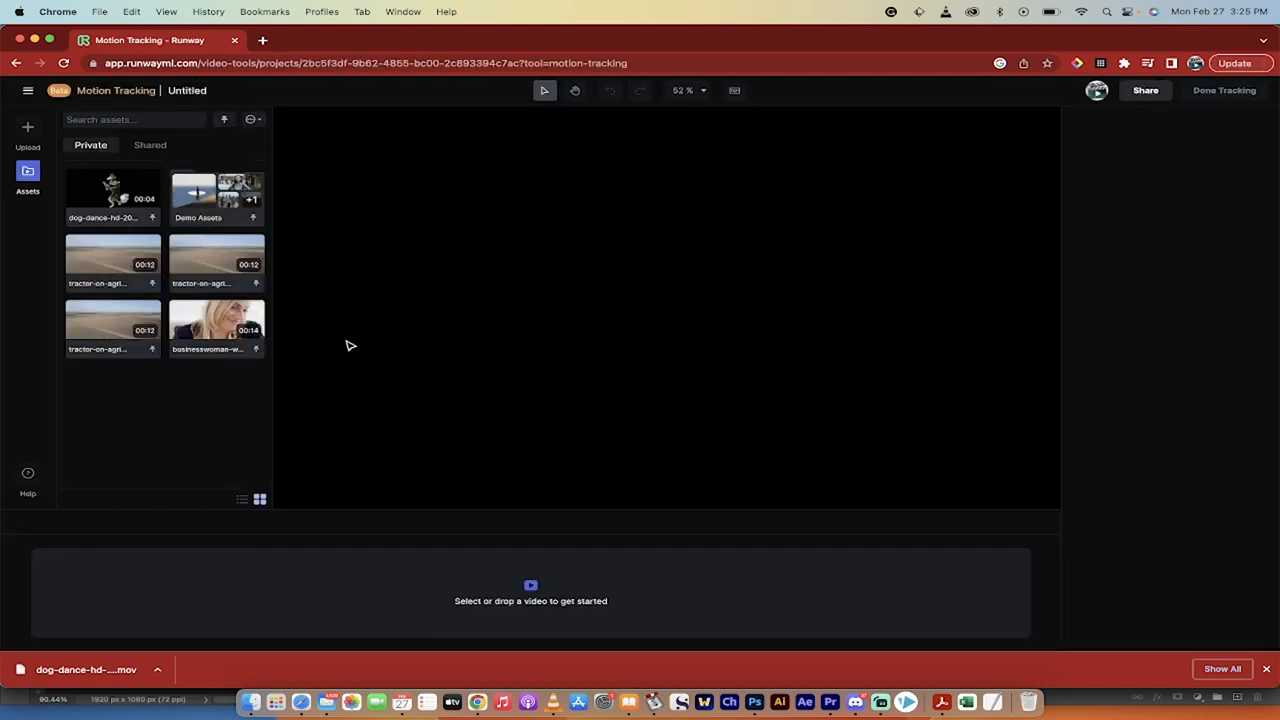
{"action": "mouse_move", "coordinate": [258, 594]}
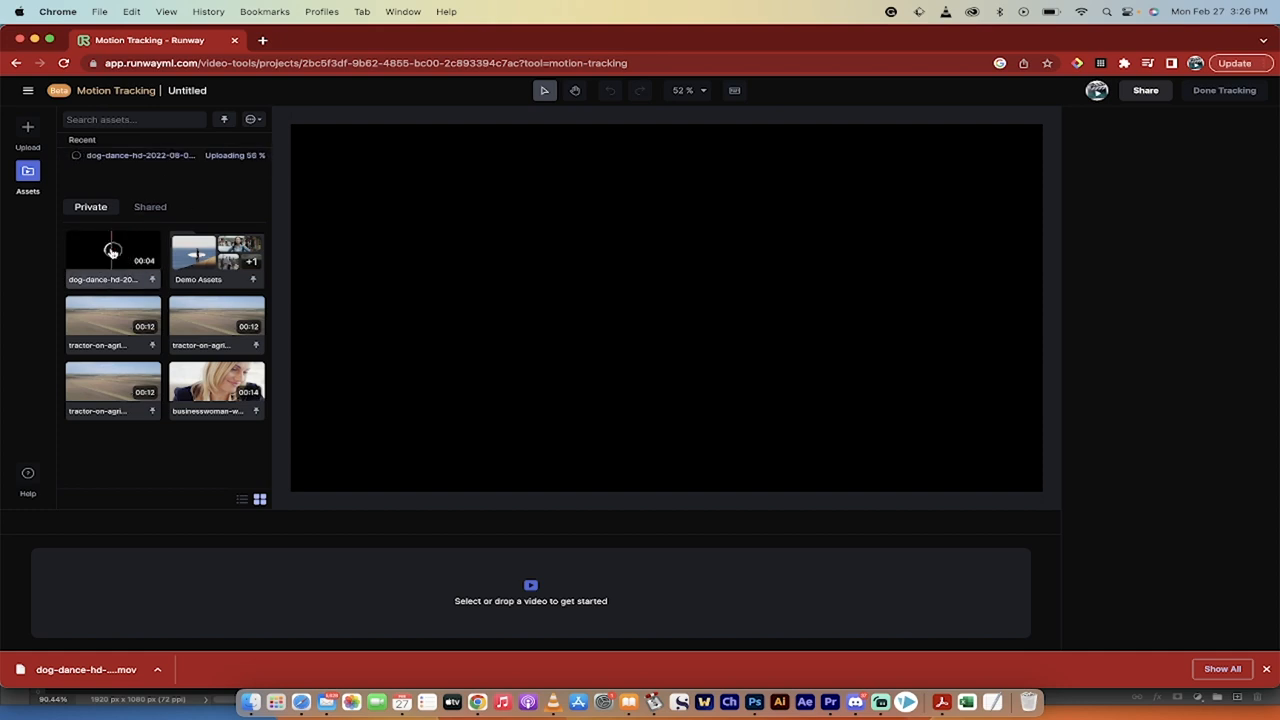
Load the dog dance clip into the workspace and set a tracking point on the husky's head.
{"action": "left_click_drag", "start_coordinate": [112, 250], "coordinate": [93, 572]}
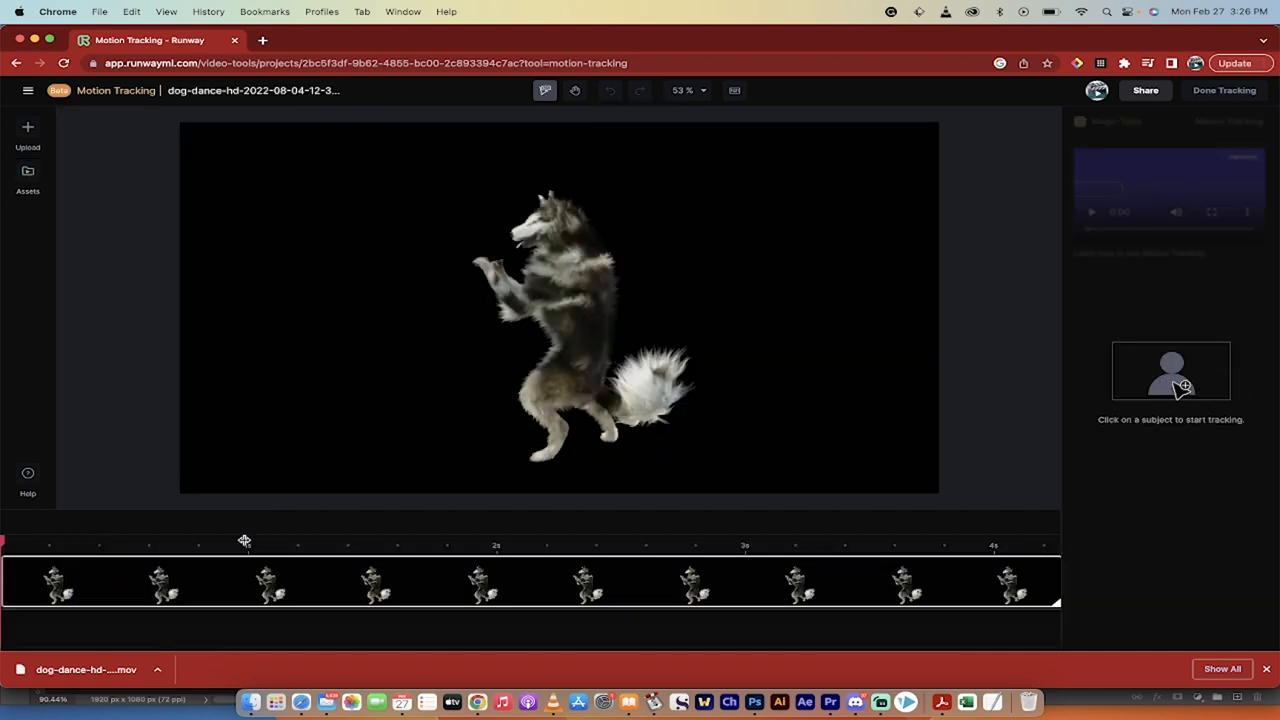
{"action": "left_click", "coordinate": [478, 547]}
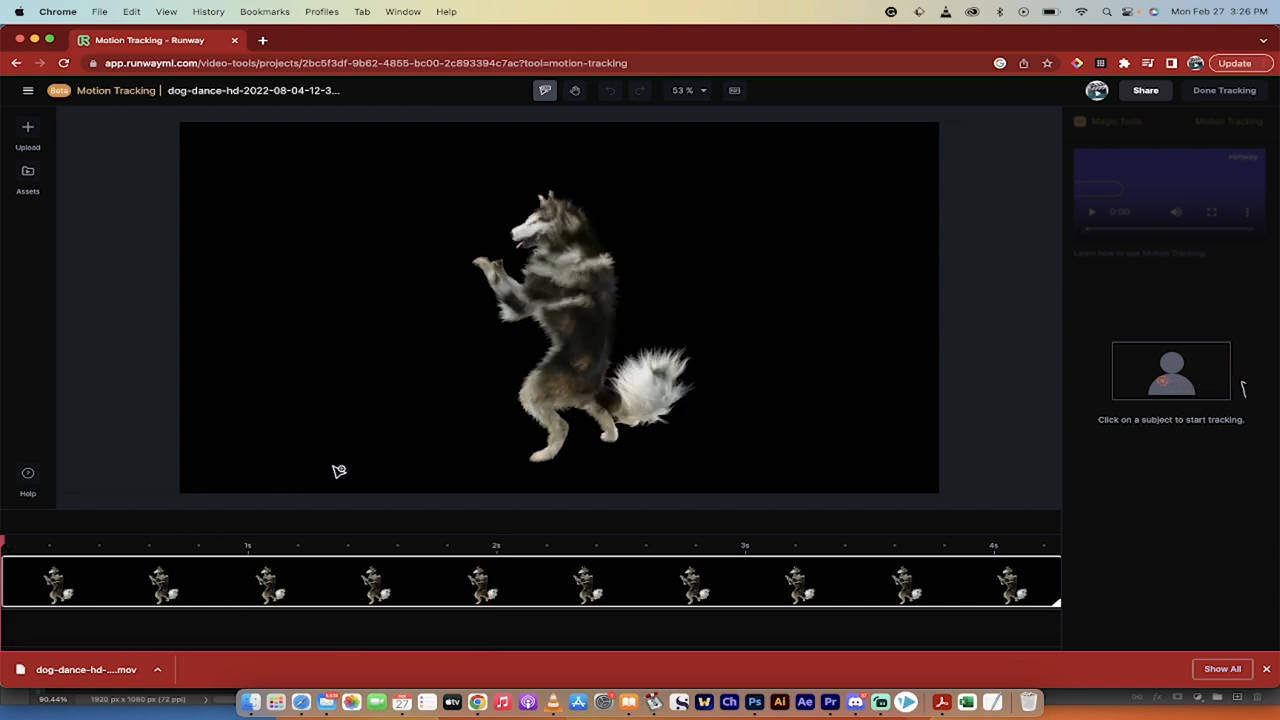
{"action": "mouse_move", "coordinate": [1192, 388]}
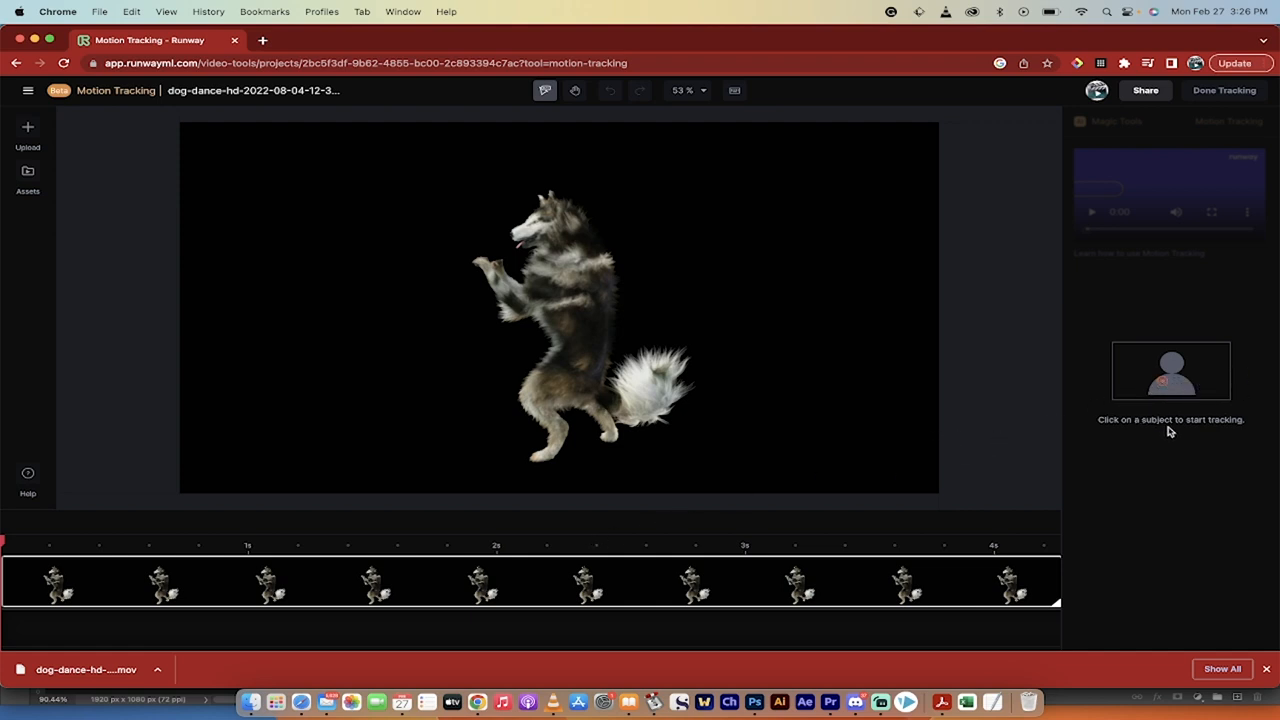
{"action": "mouse_move", "coordinate": [565, 237]}
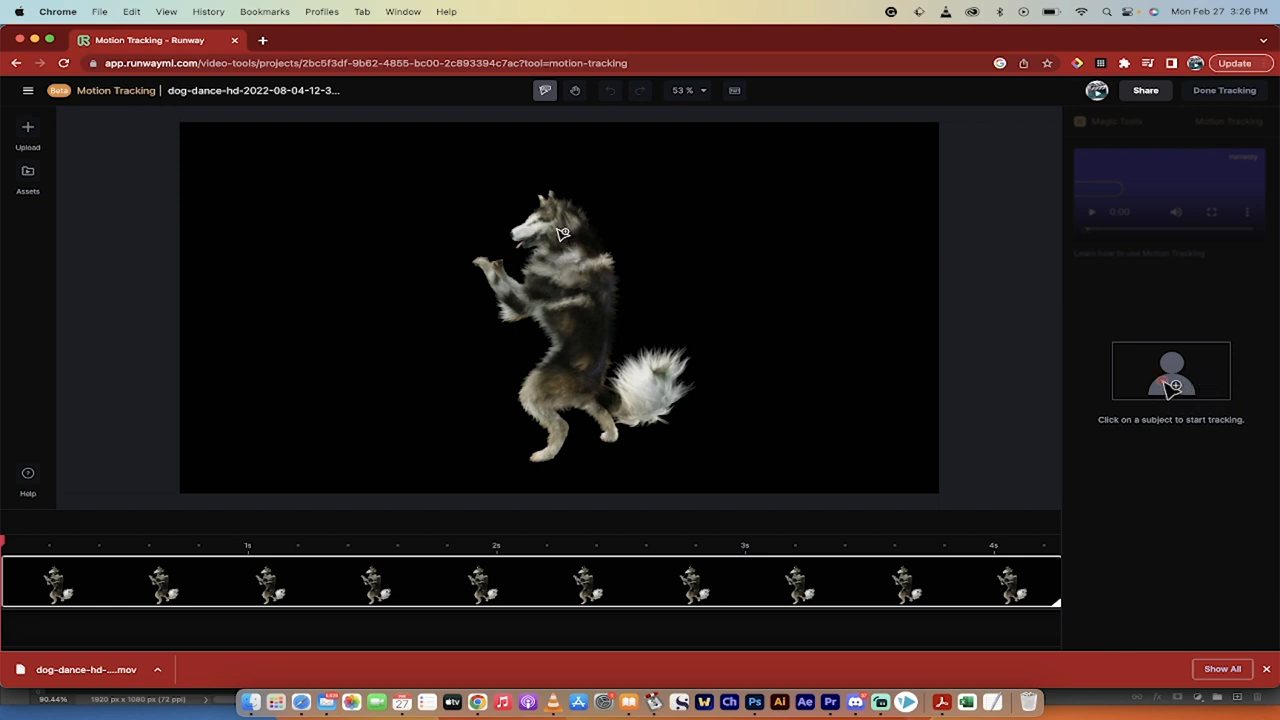
{"action": "left_click", "coordinate": [560, 232]}
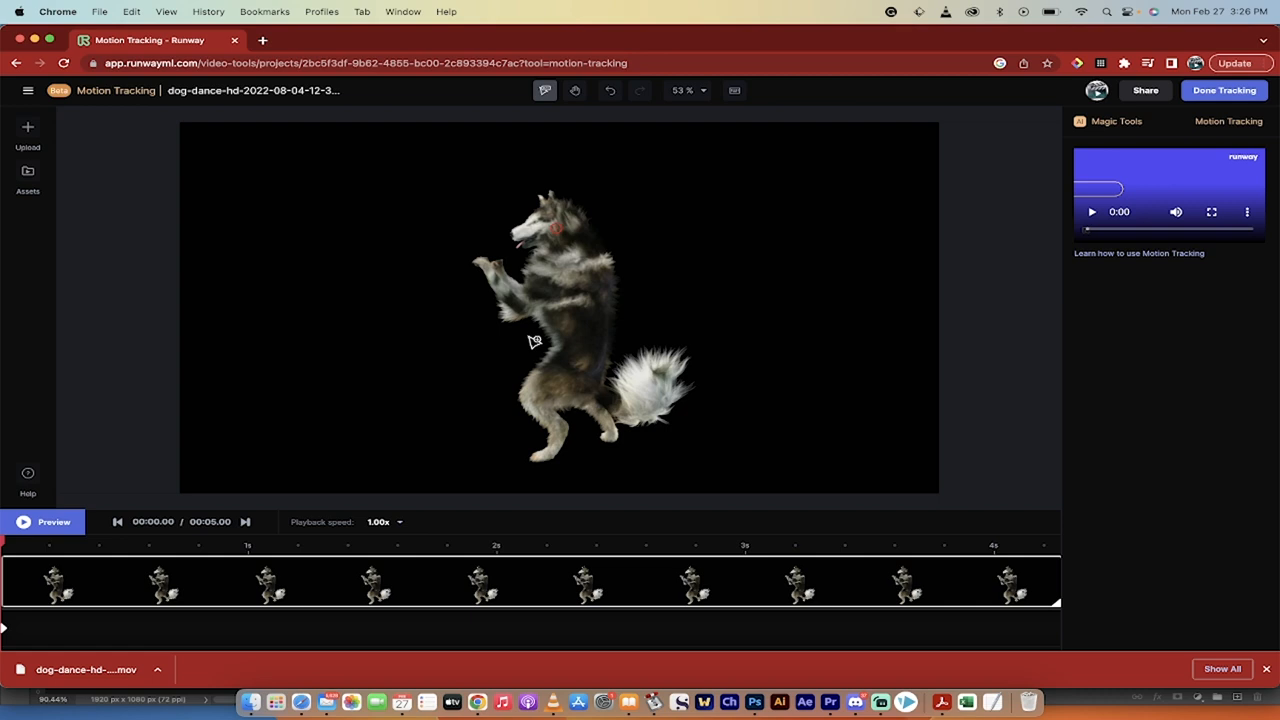
{"action": "mouse_move", "coordinate": [1072, 100]}
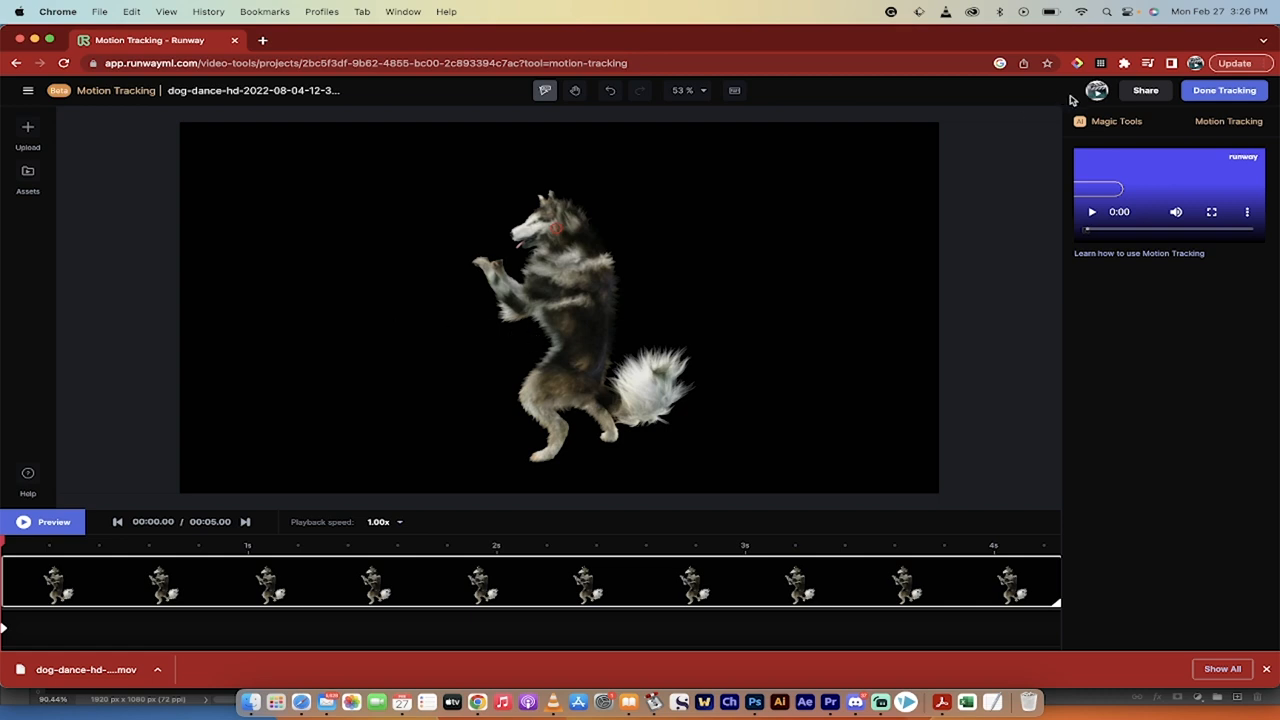
Finish tracking the dog's head with Done Tracking and return to the editor.
{"action": "left_click", "coordinate": [55, 522]}
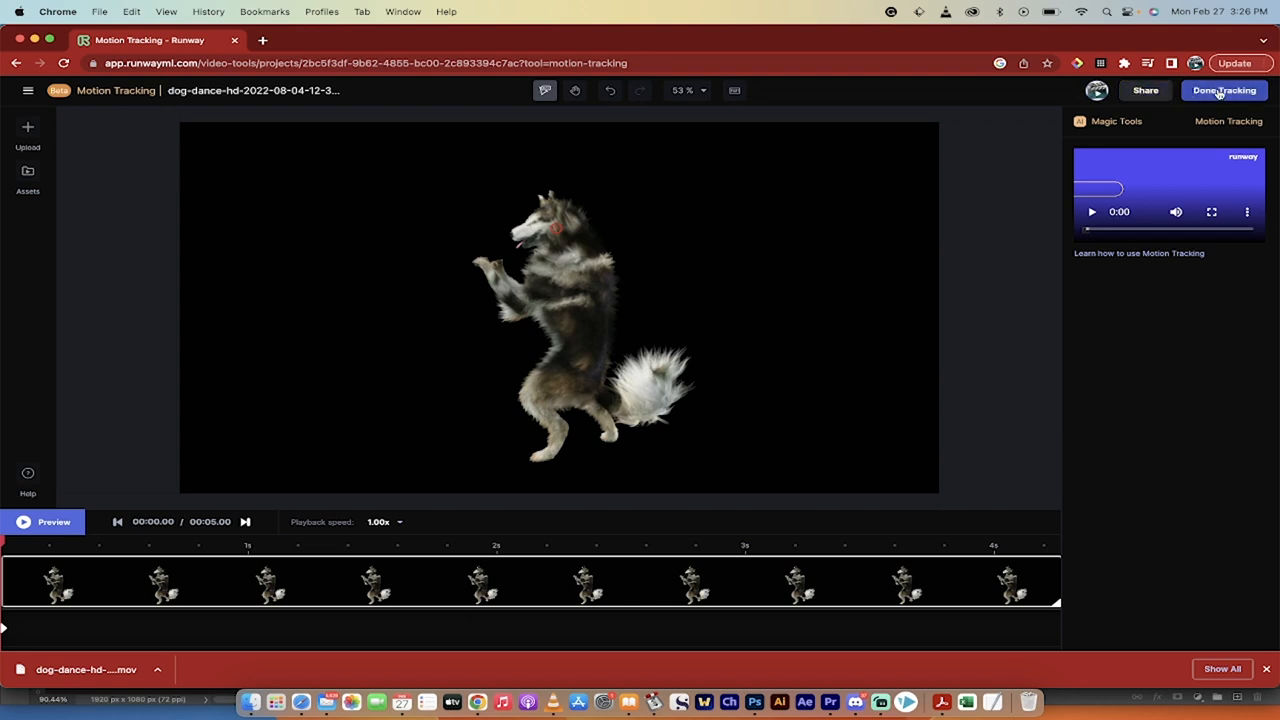
{"action": "left_click", "coordinate": [1224, 89]}
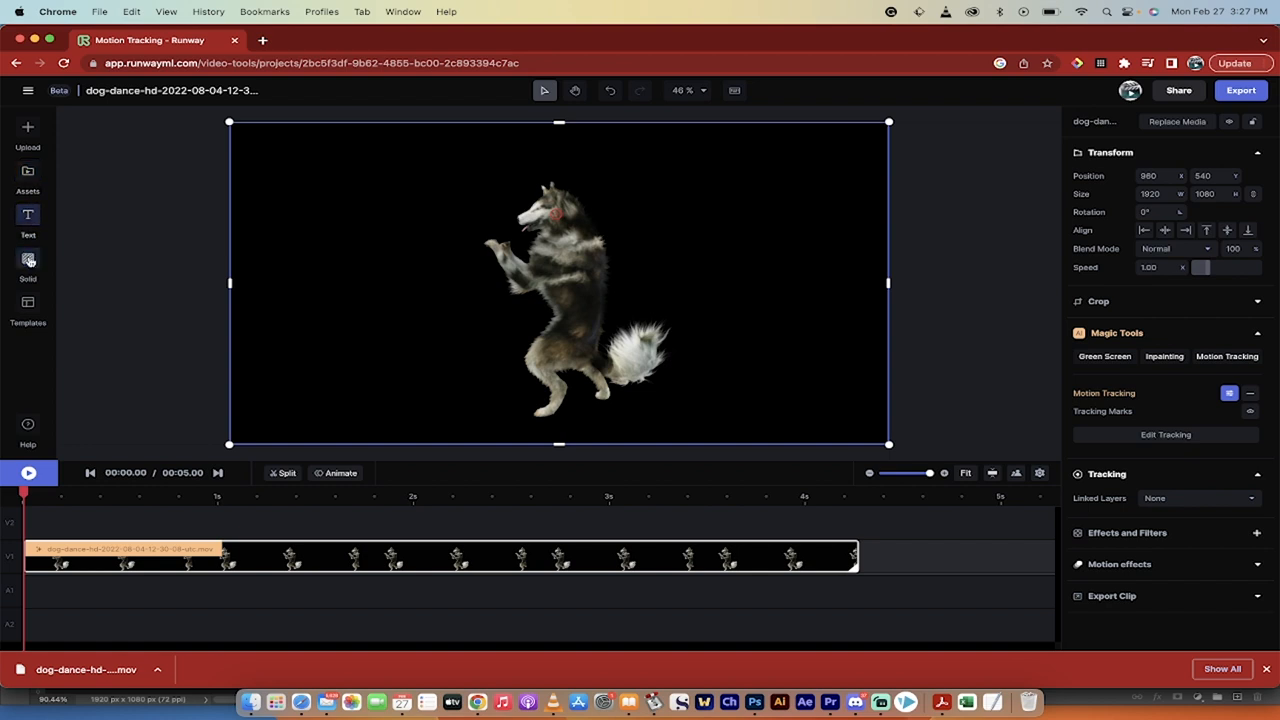
Add a text layer reading 'DANCE DOGGY' over the dog video.
{"action": "left_click", "coordinate": [27, 216]}
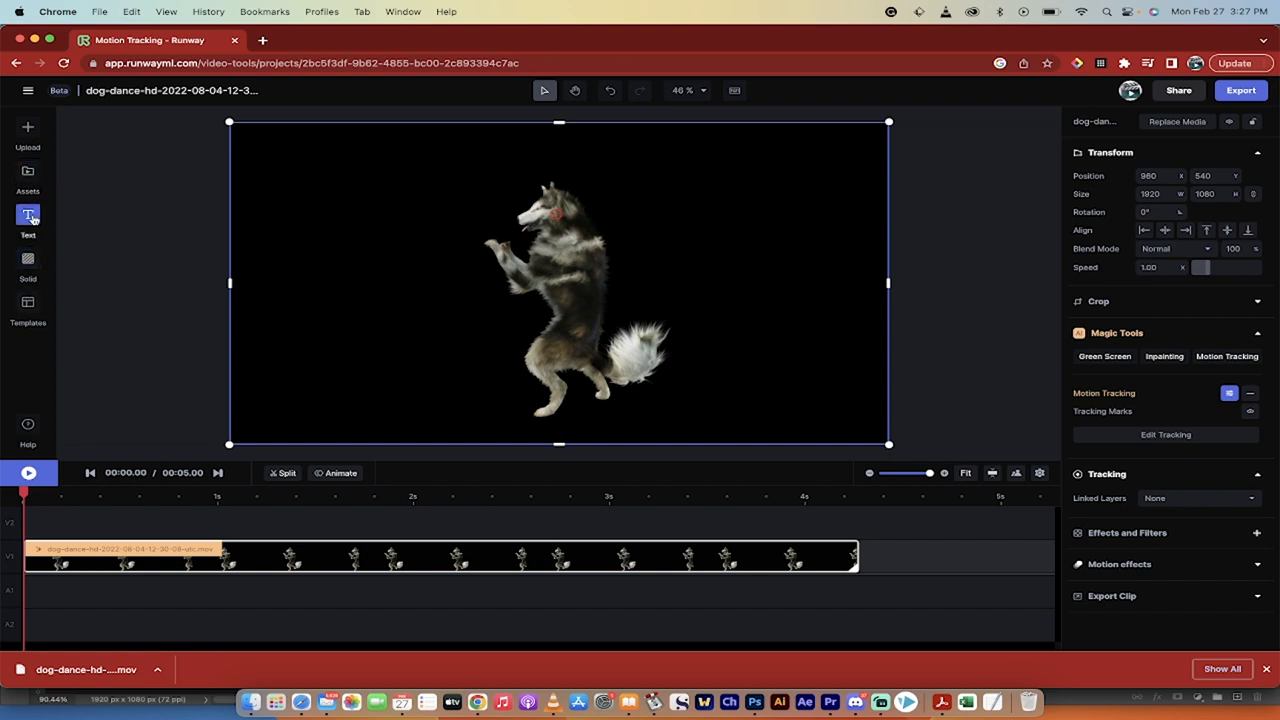
{"action": "left_click", "coordinate": [27, 216]}
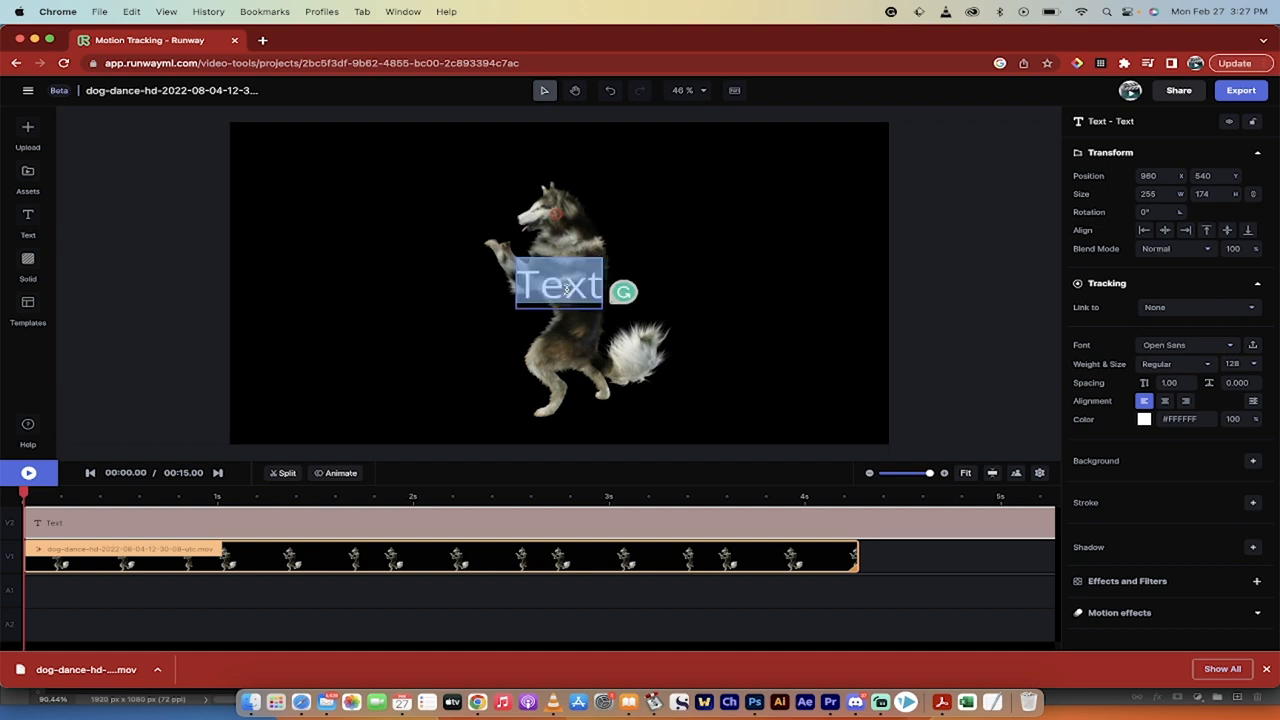
{"action": "type", "text": "DANCE DOGGY"}
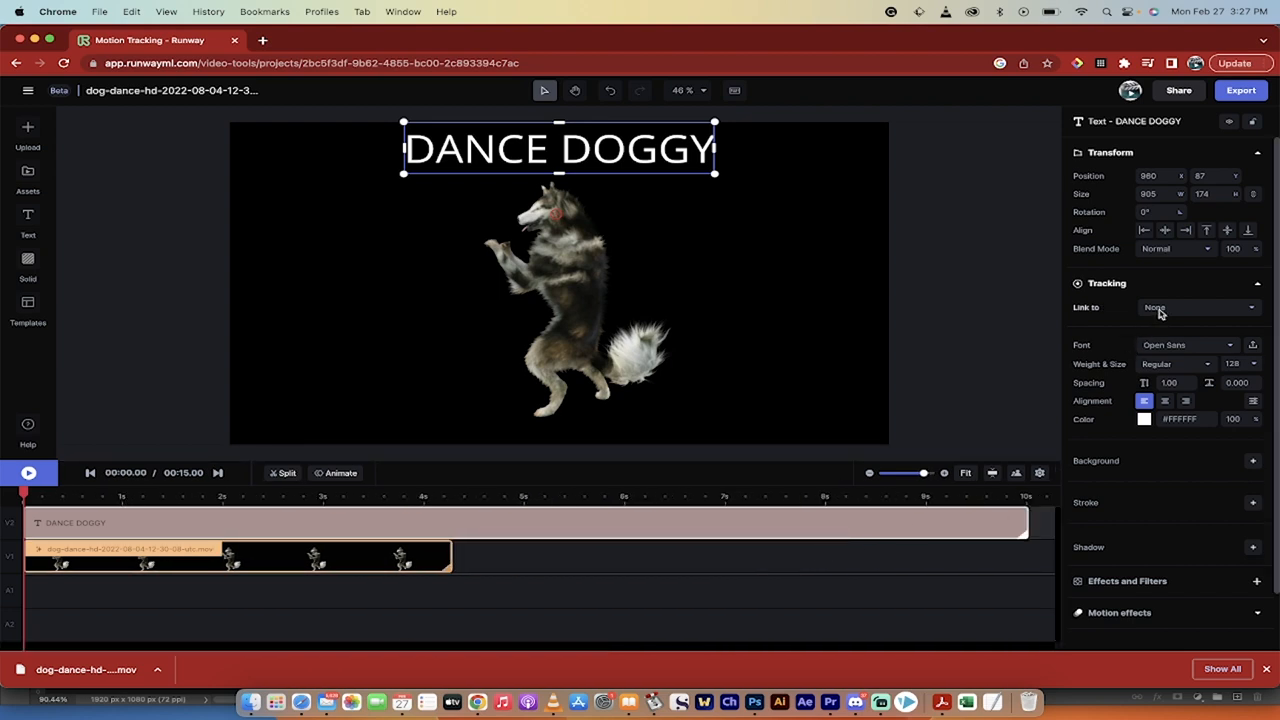
{"action": "mouse_move", "coordinate": [1105, 314]}
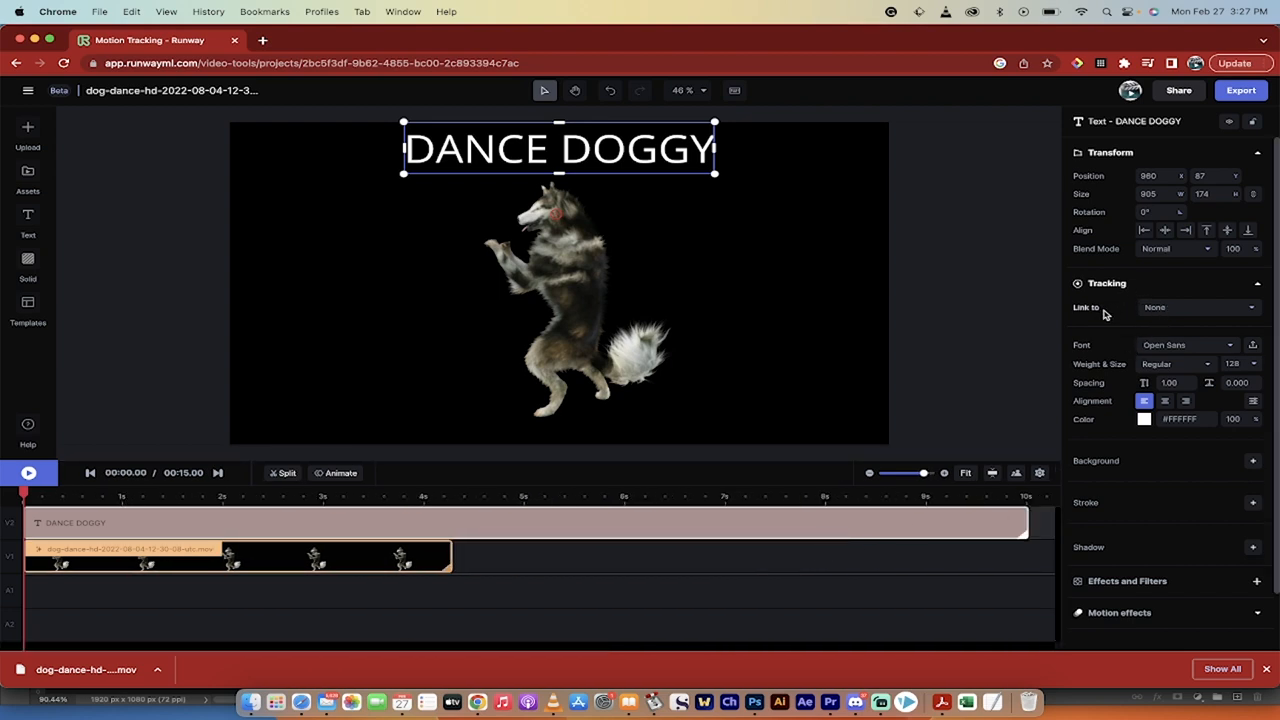
{"action": "mouse_move", "coordinate": [1156, 313]}
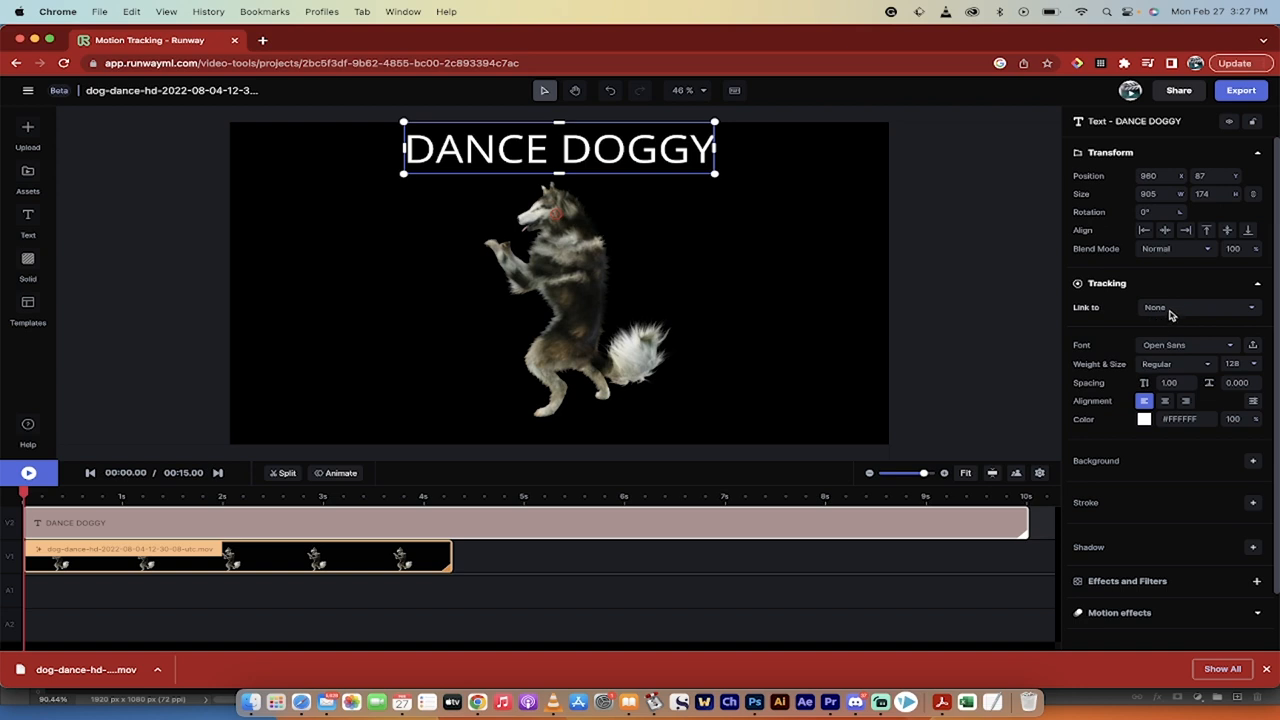
{"action": "mouse_move", "coordinate": [1188, 313]}
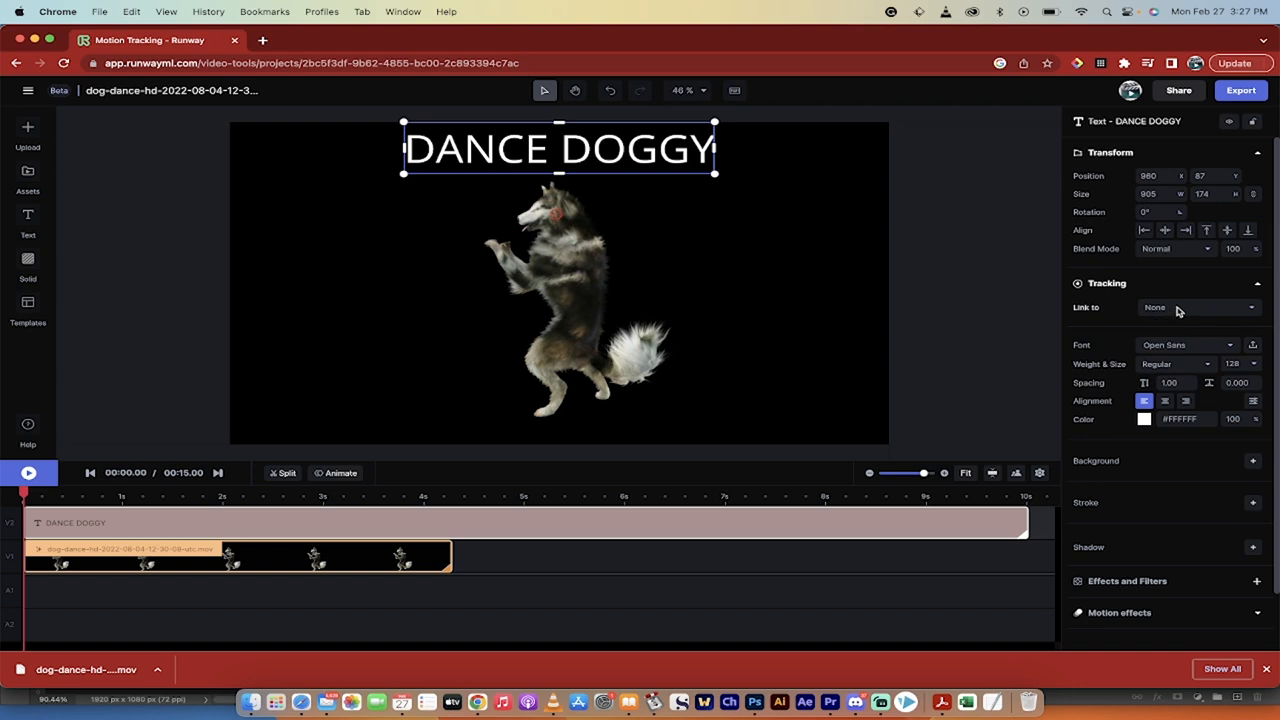
Link the DANCE DOGGY text to the dog clip's tracking and move it near the top.
{"action": "left_click", "coordinate": [1200, 307]}
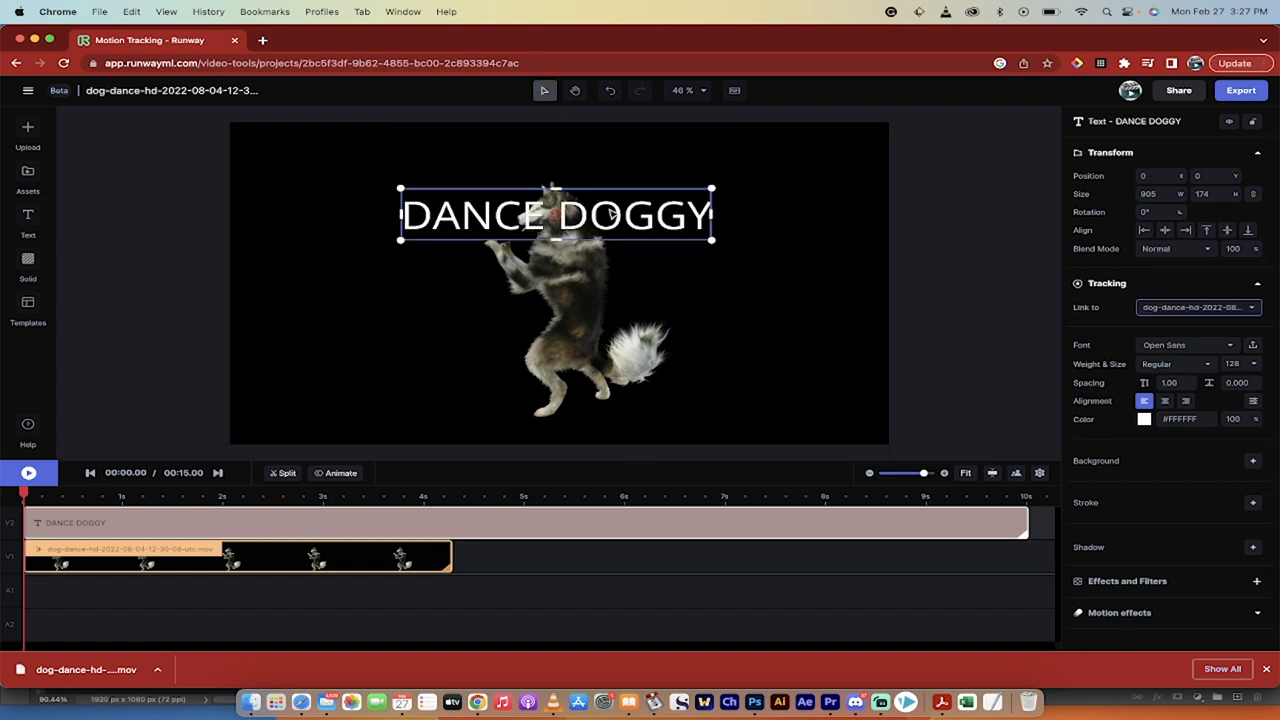
{"action": "left_click_drag", "start_coordinate": [555, 213], "coordinate": [558, 205]}
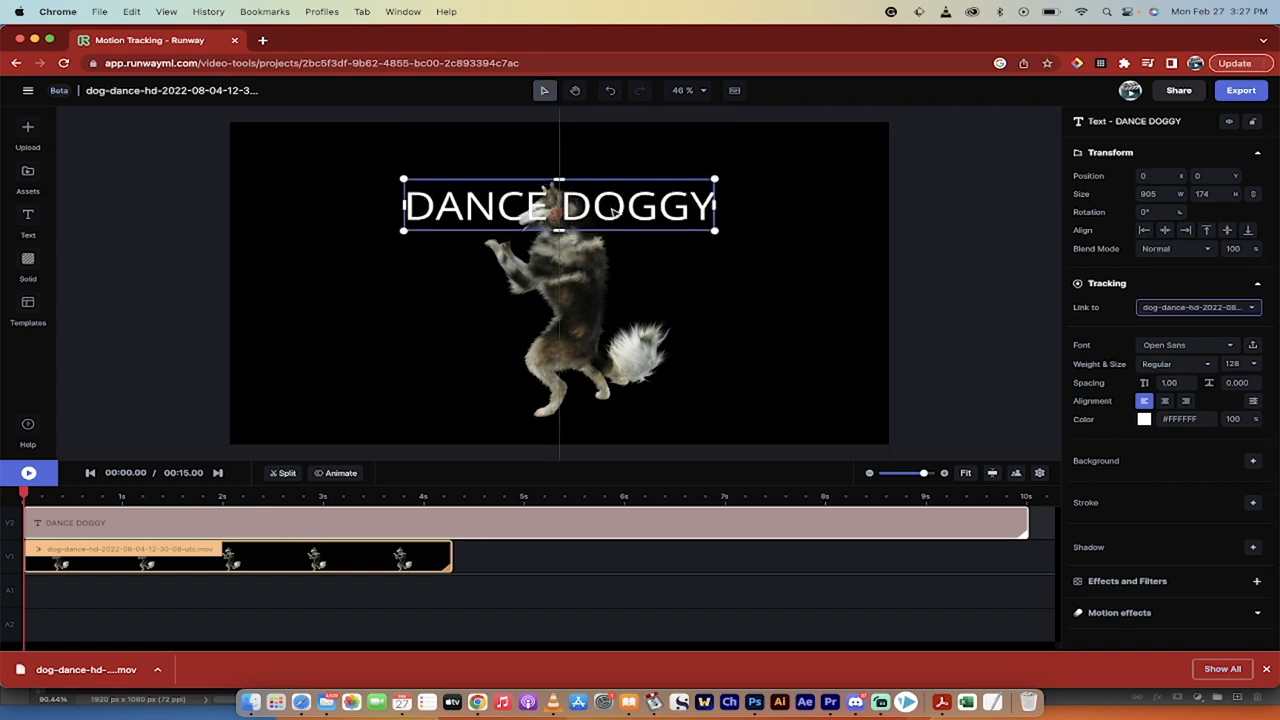
{"action": "left_click_drag", "start_coordinate": [557, 205], "coordinate": [553, 153]}
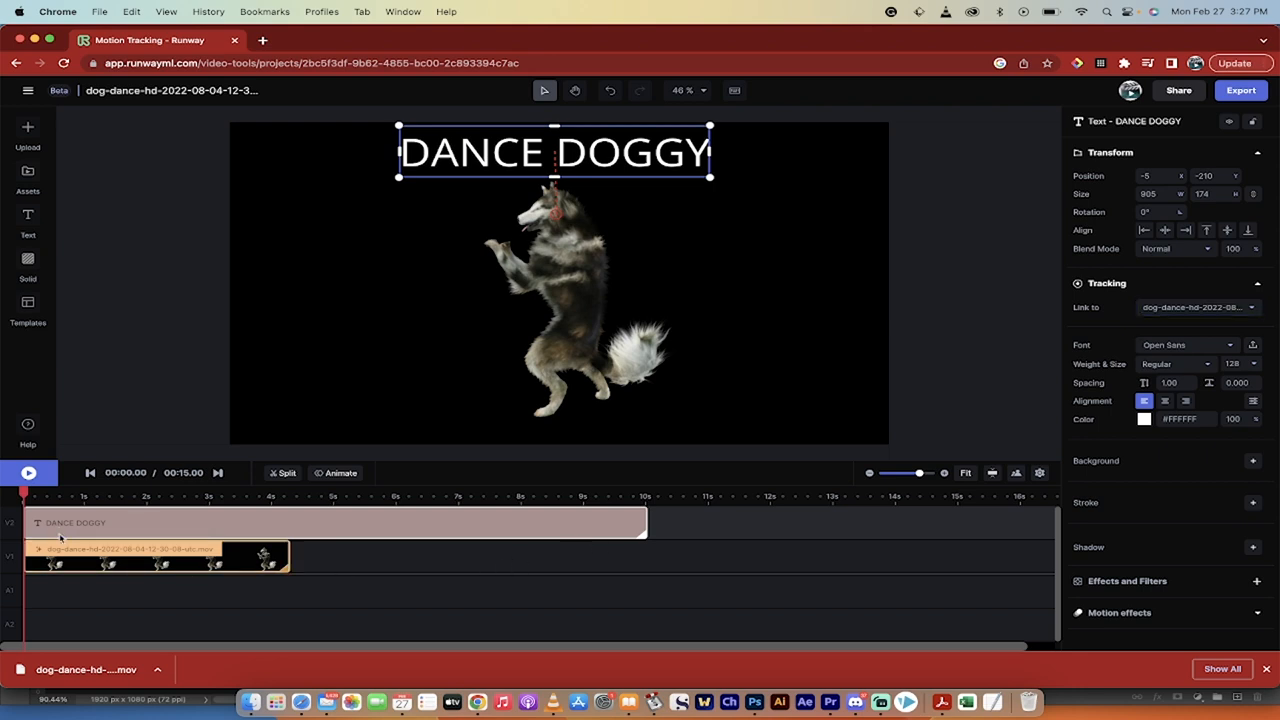
Trim the DANCE DOGGY text clip so it ends with the dog video, about four seconds.
{"action": "left_click", "coordinate": [130, 564]}
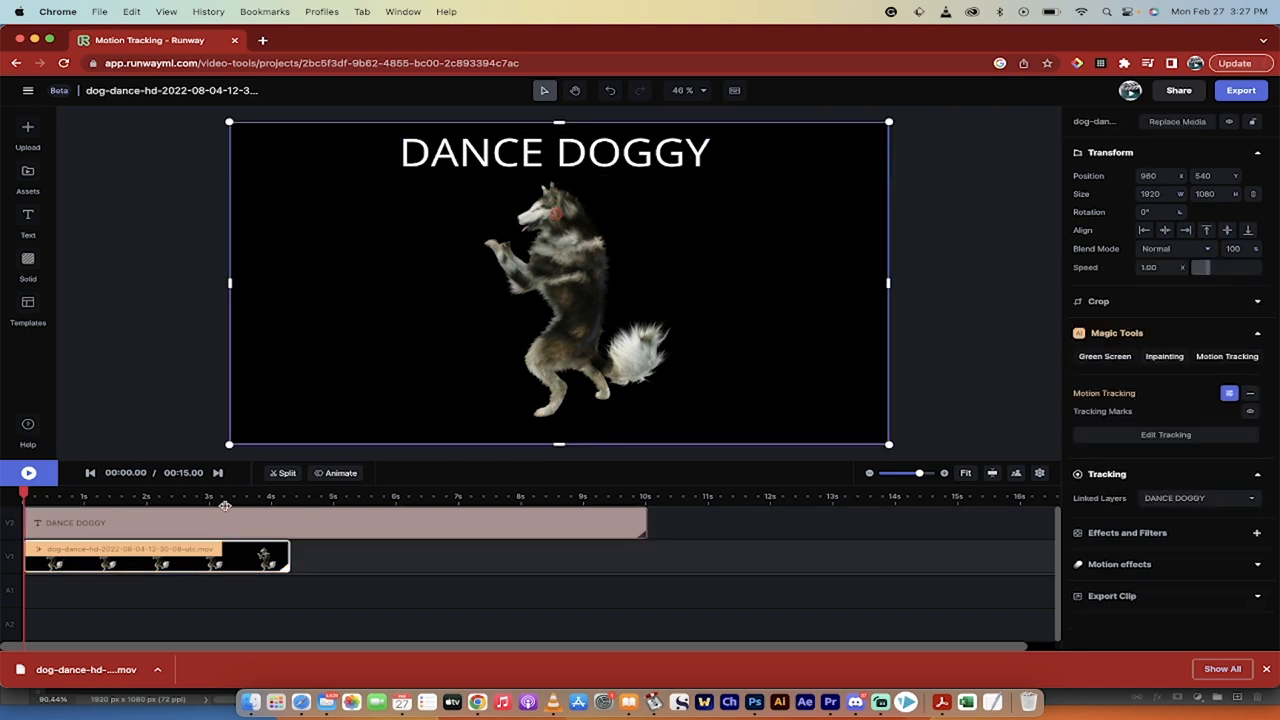
{"action": "left_click", "coordinate": [75, 522]}
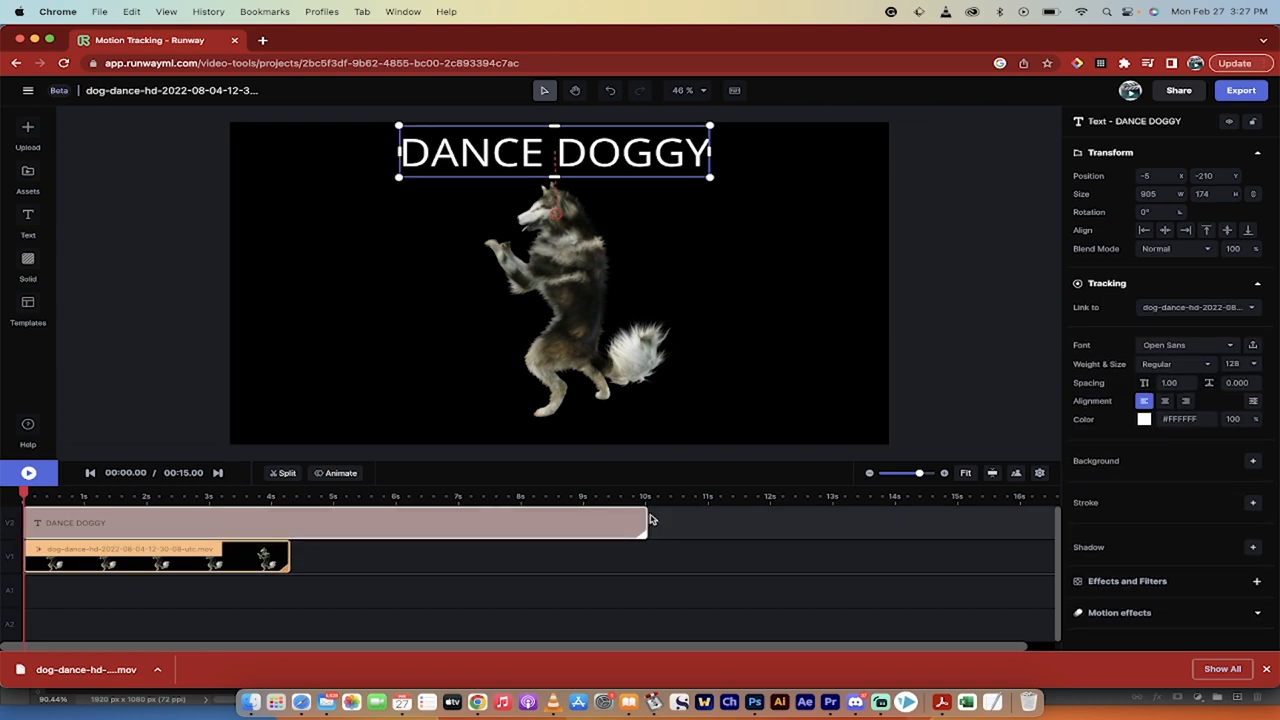
{"action": "left_click_drag", "start_coordinate": [648, 522], "coordinate": [403, 522]}
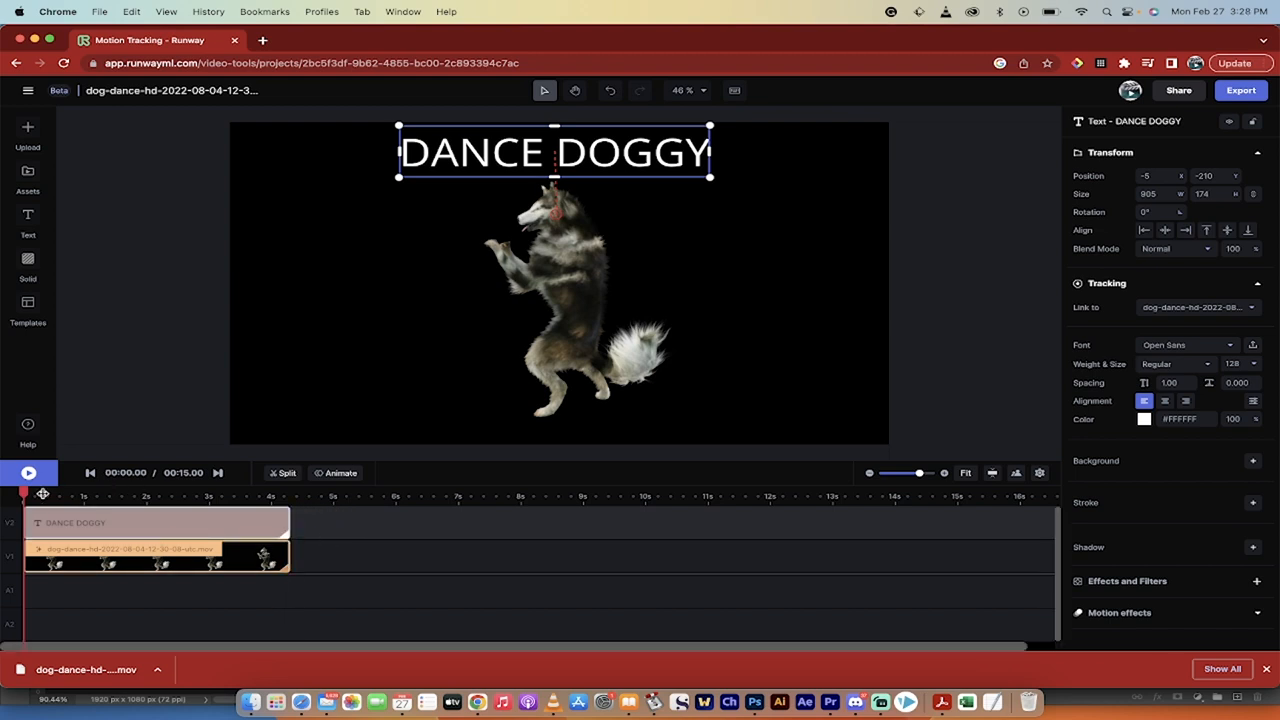
{"action": "mouse_move", "coordinate": [33, 473]}
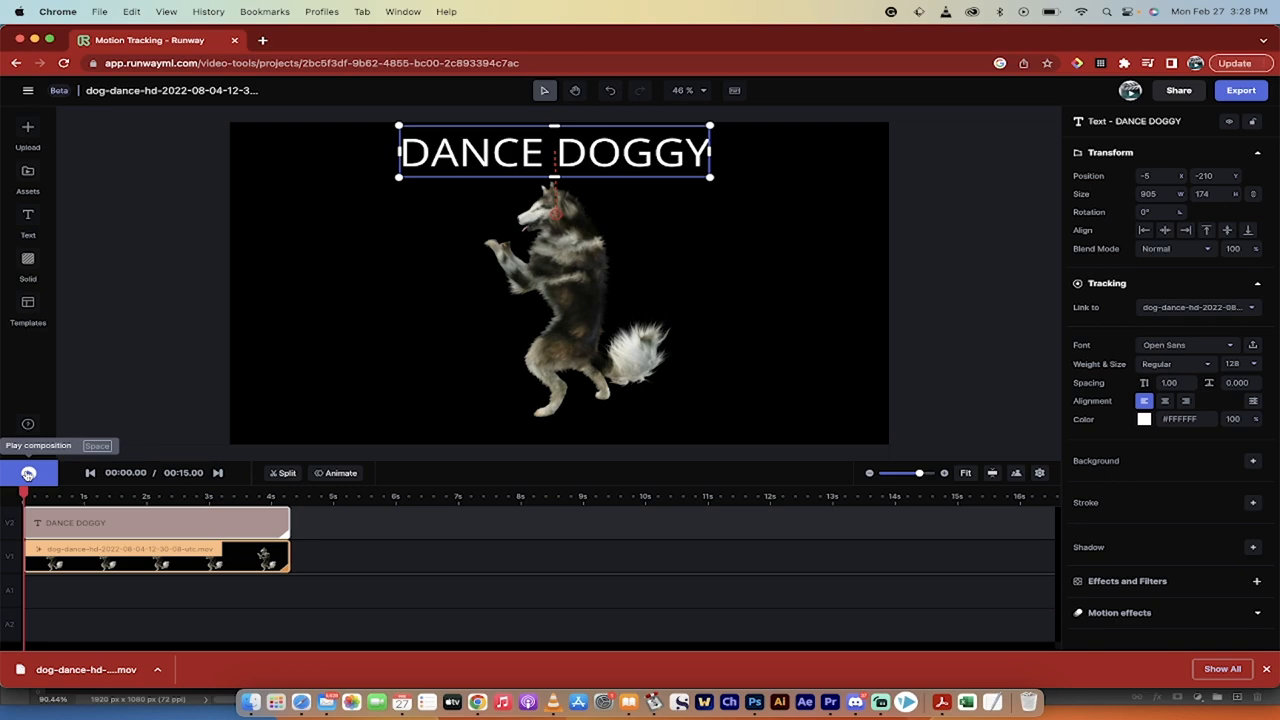
Play the composition to watch the title follow the dancing dog.
{"action": "left_click", "coordinate": [28, 472]}
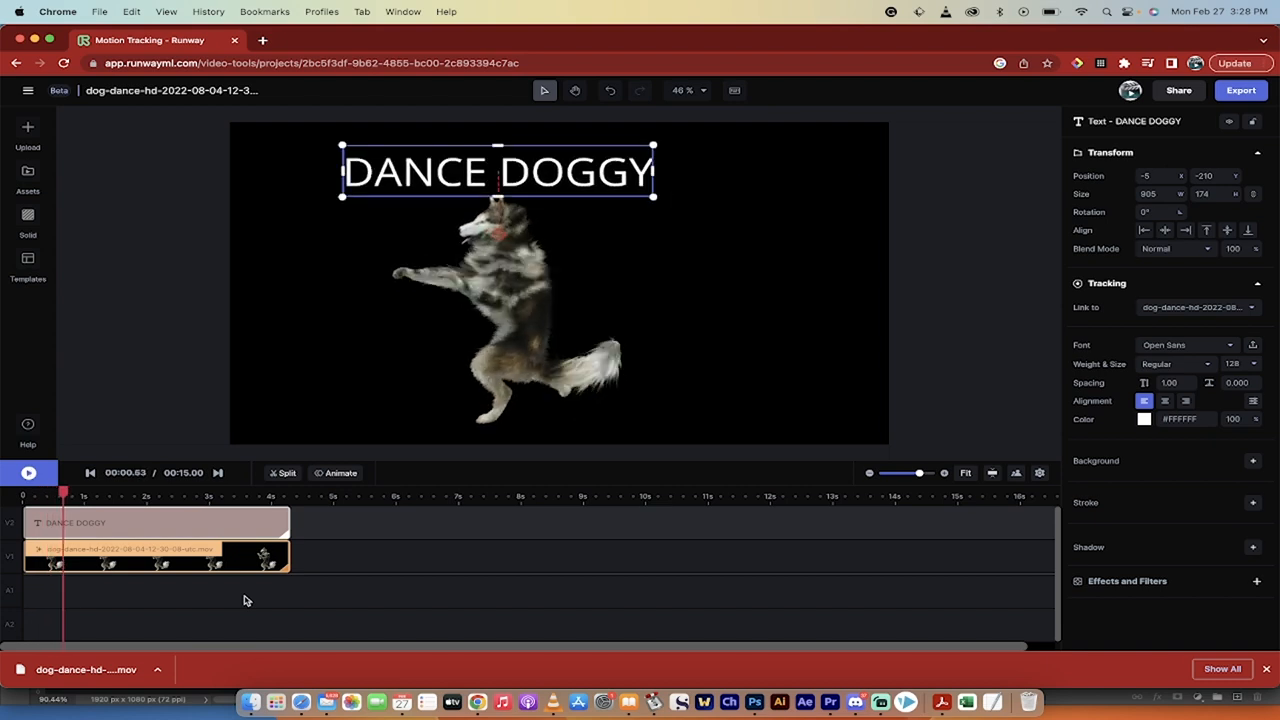
{"action": "mouse_move", "coordinate": [477, 521]}
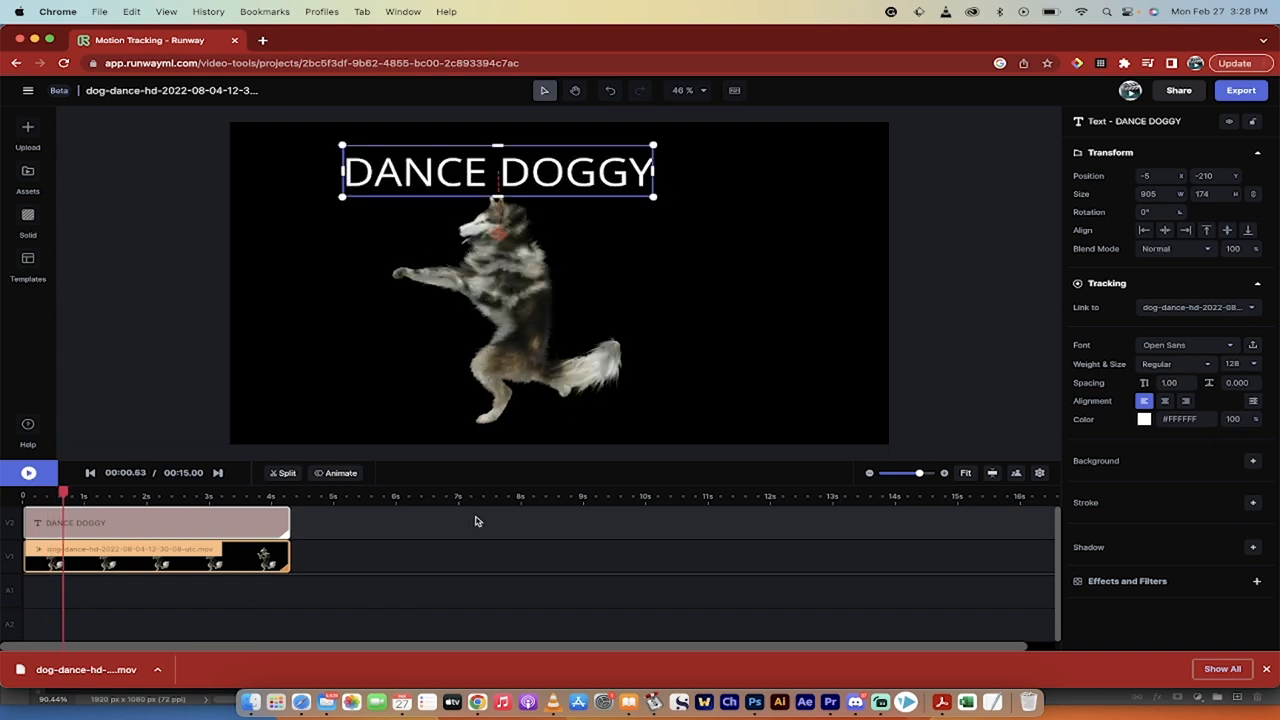